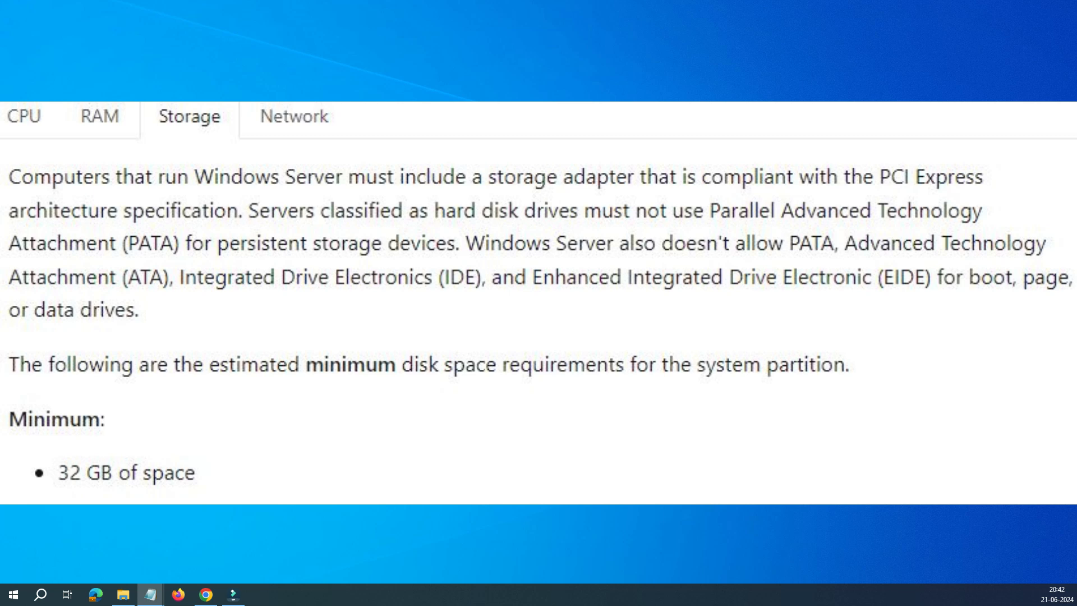
Step: Close the Microsoft Learn storage requirements page to return to the desktop
click(292, 117)
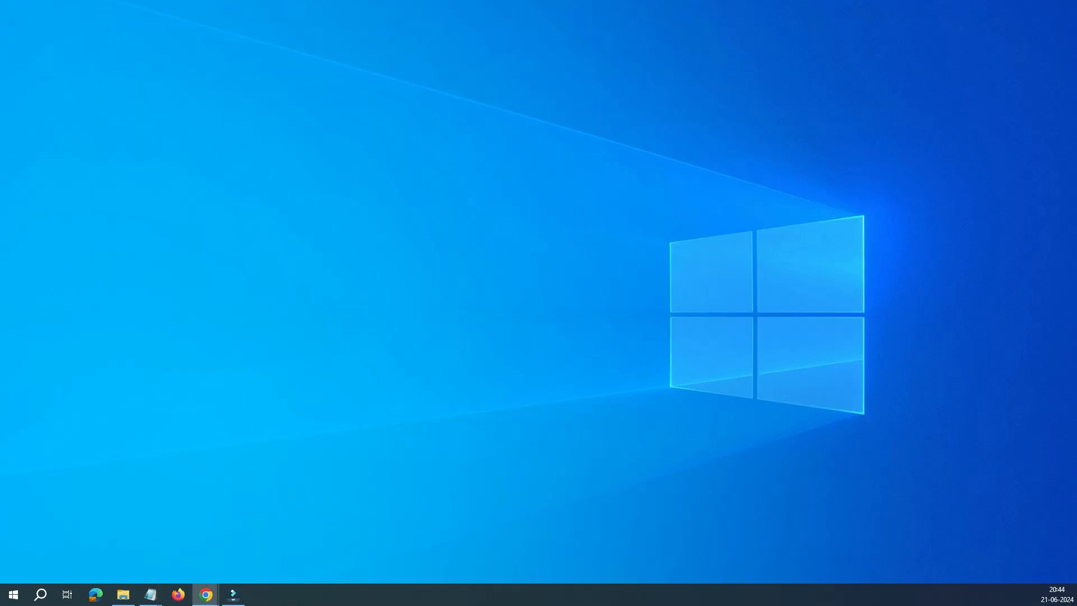
Step: Search 'server 2025 download' in Chrome and open the Evaluation Center result
click(204, 595)
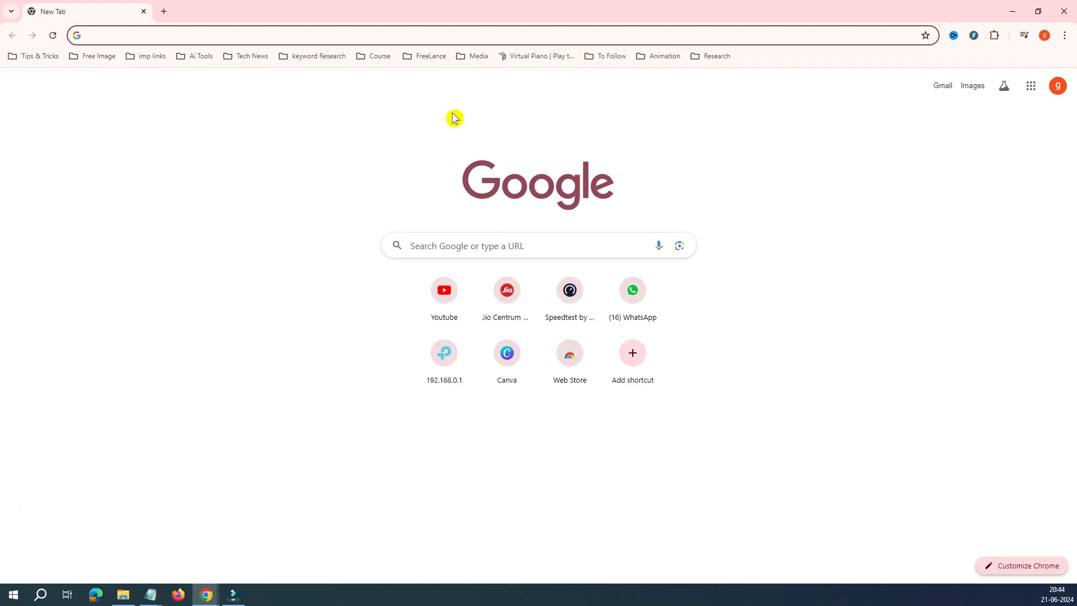
click(508, 245)
text(server 2025 download)
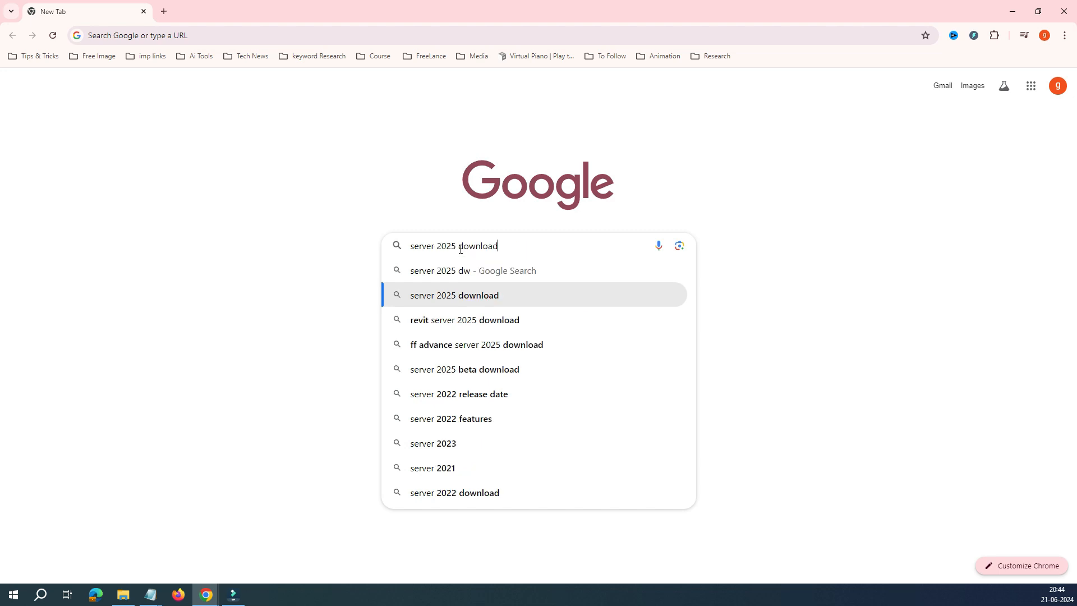
click(454, 295)
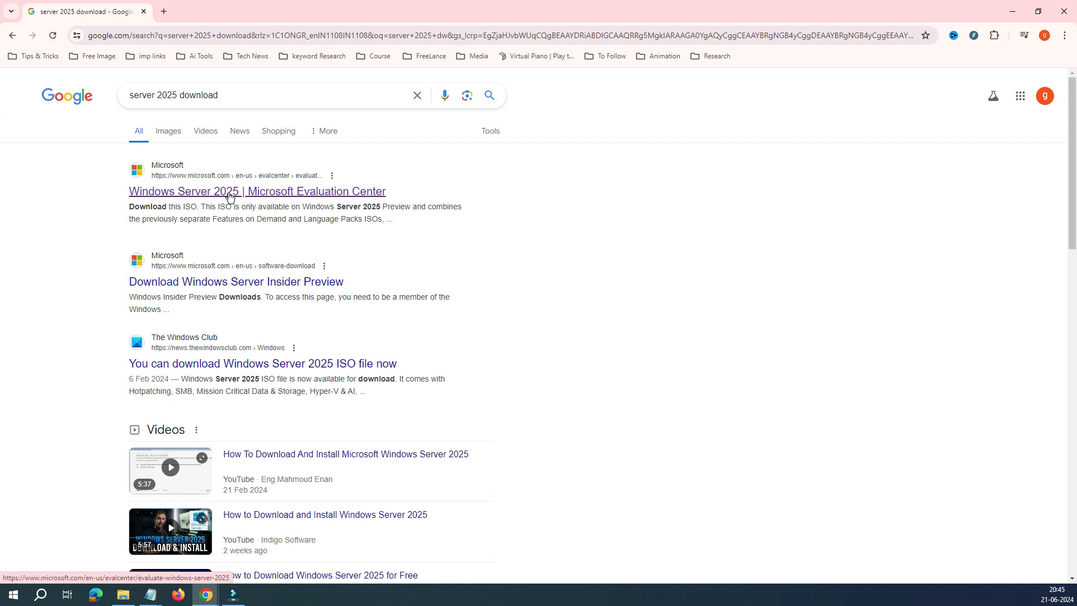
click(257, 191)
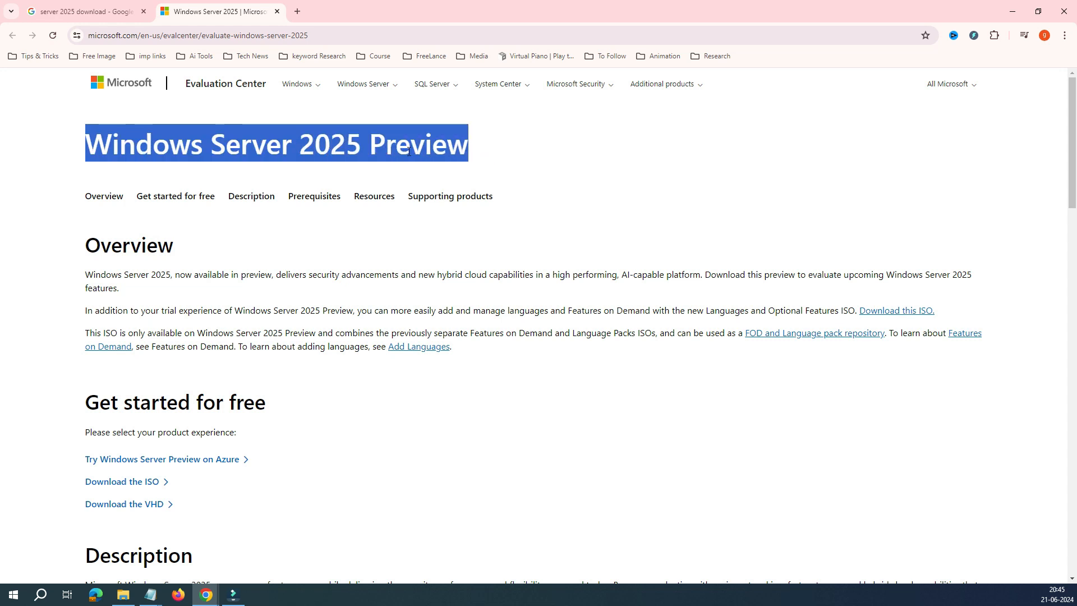
scroll(down, 3)
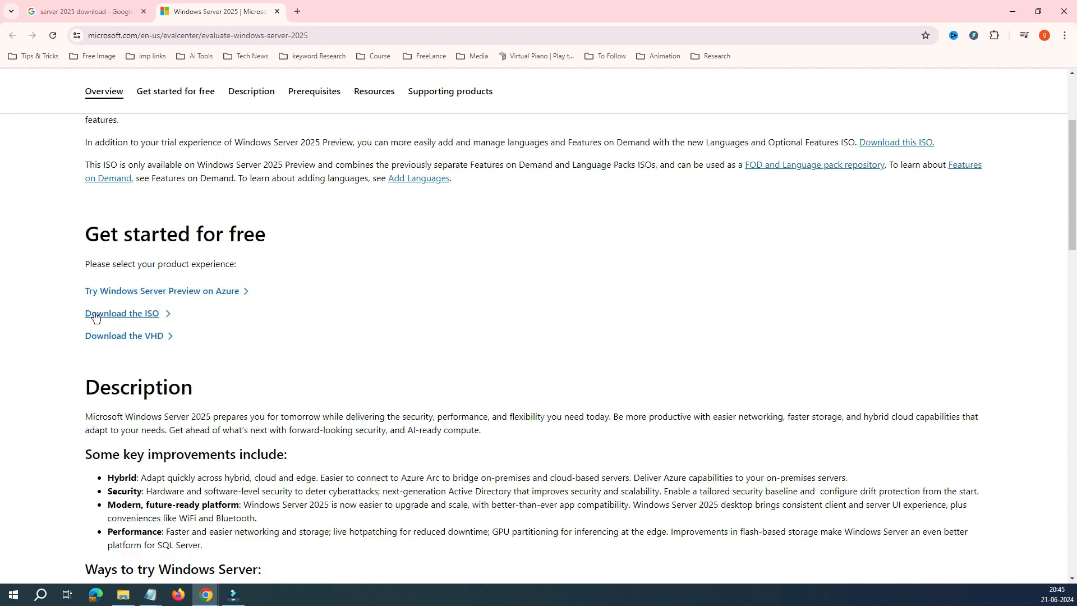
Step: Fill the ISO trial registration form with 'go dynamic' and submit it for download
click(122, 313)
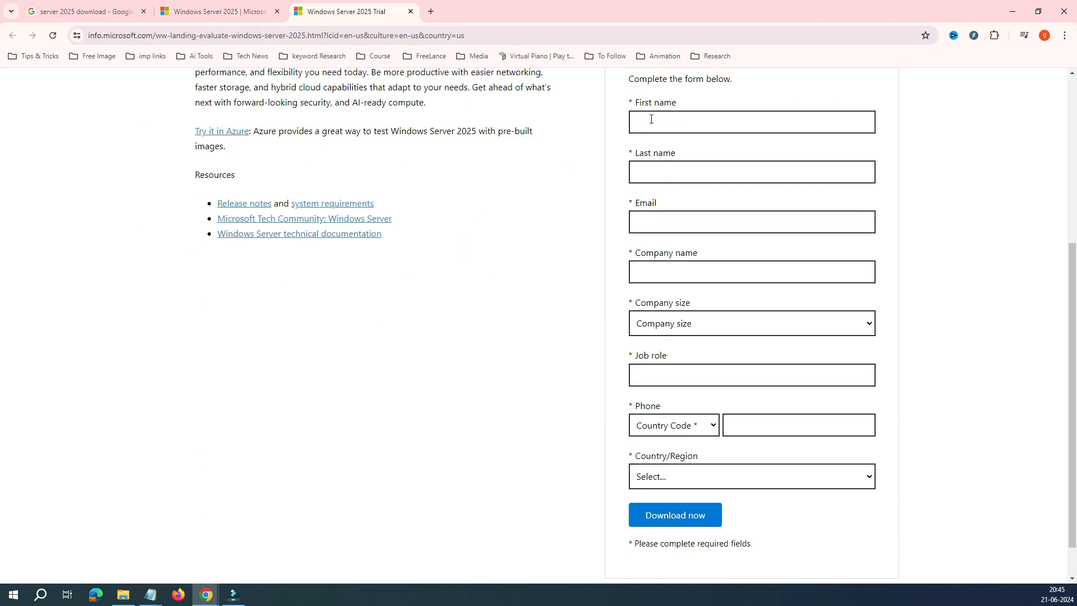
text(go dynamic)
text(admin)
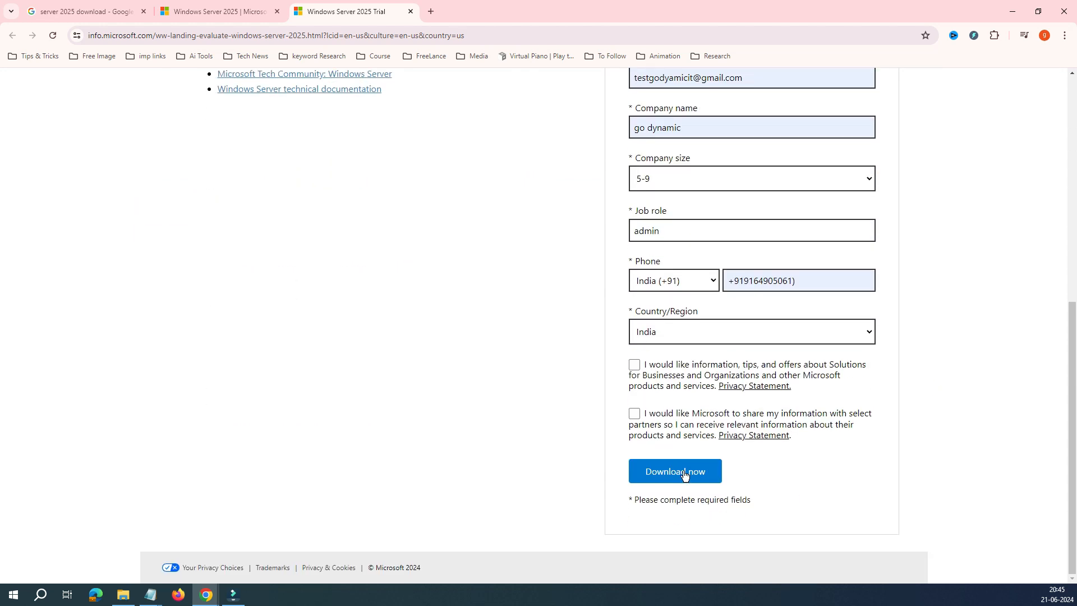
click(675, 471)
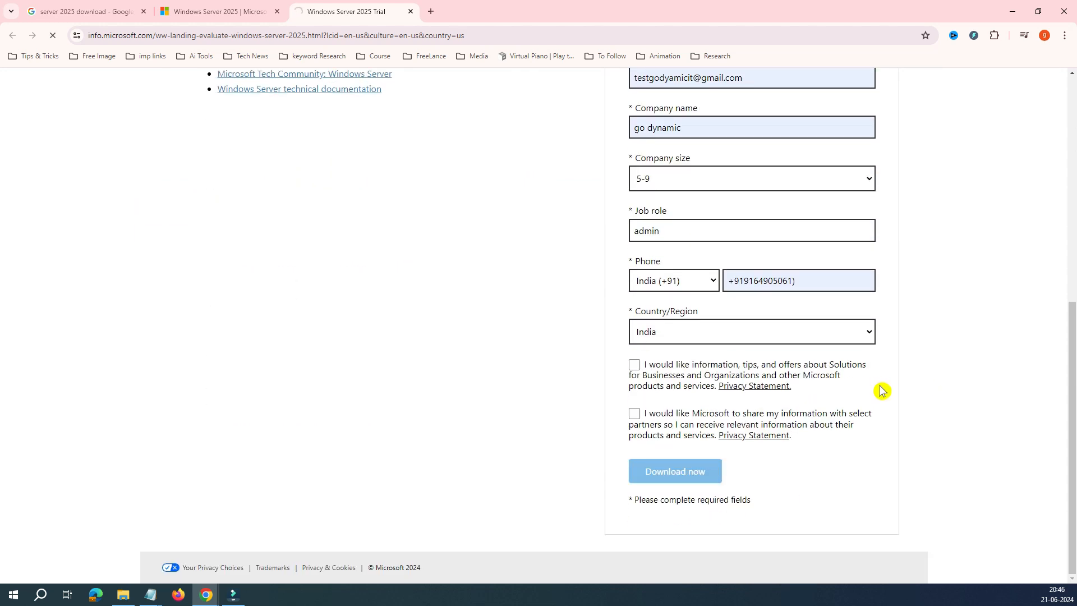
click(675, 470)
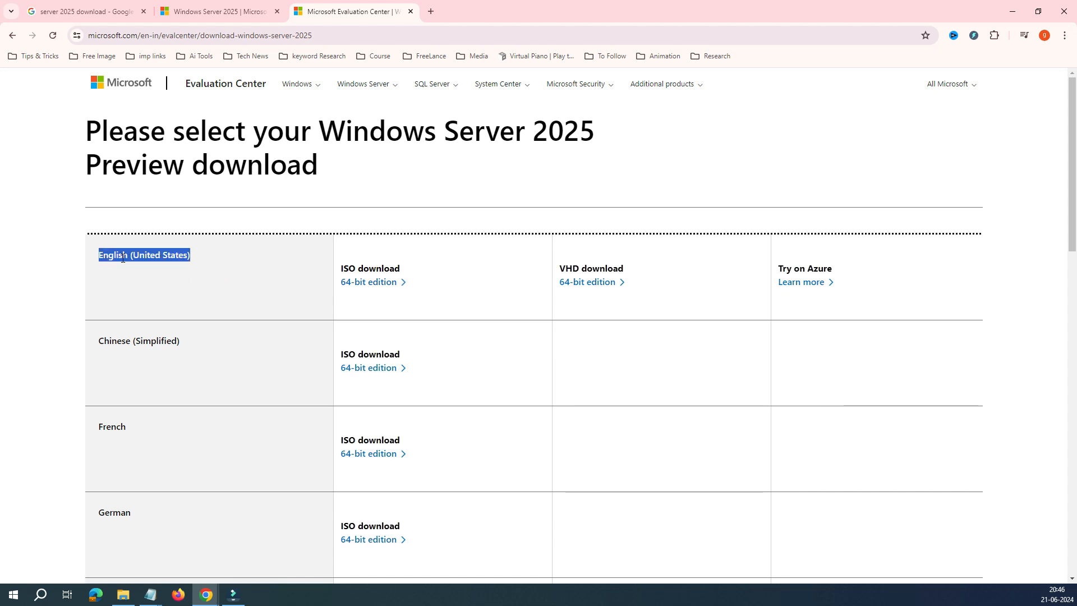
Step: Review the English (United States) ISO row and check the 4.9 GB download's progress in Chrome
scroll(down, 3)
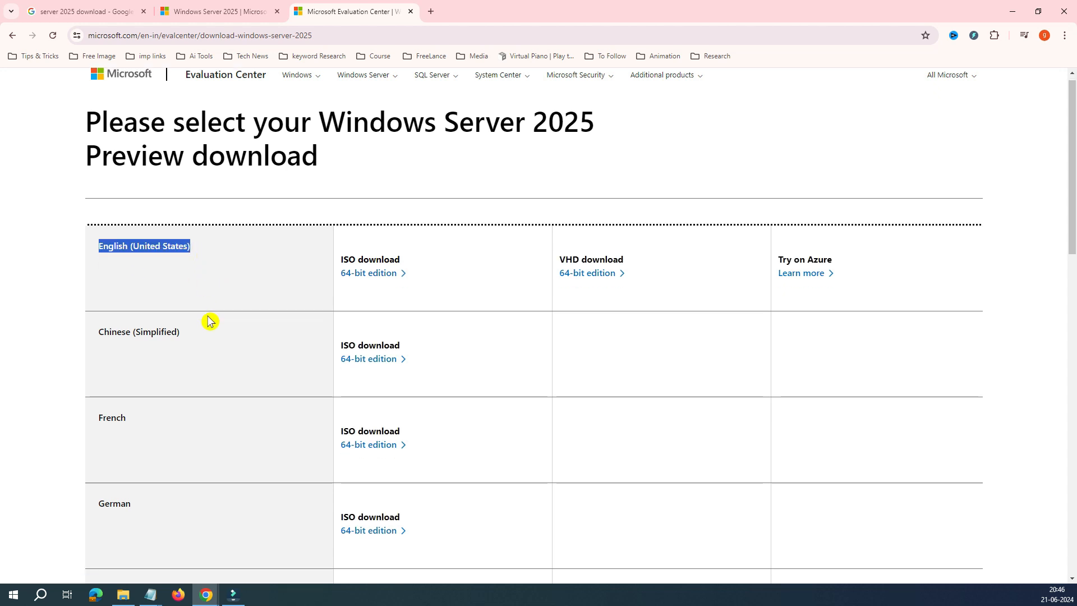
scroll(down, 3)
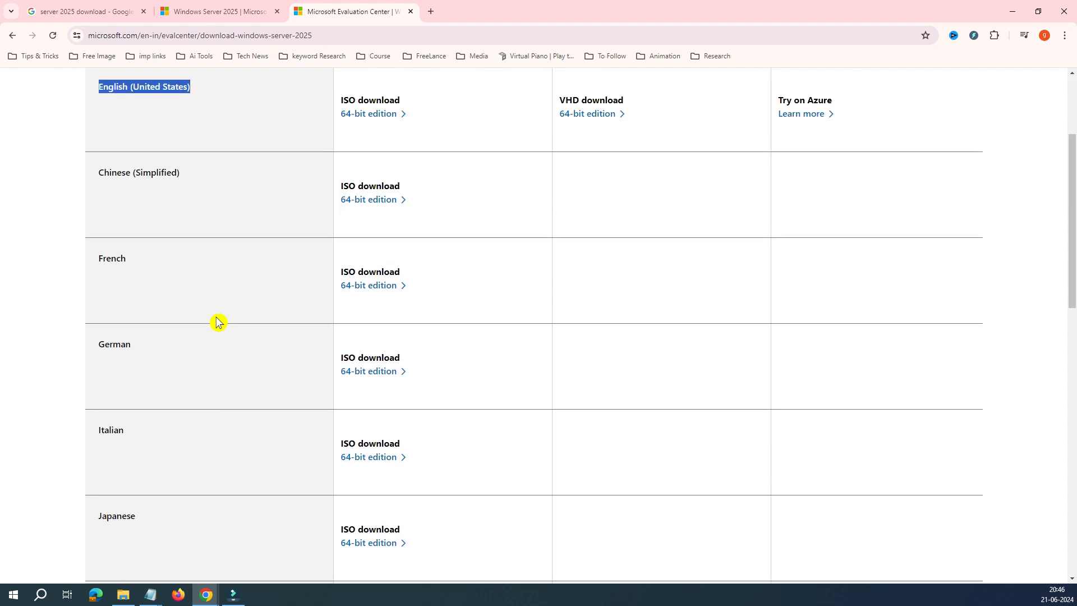
scroll(down, 3)
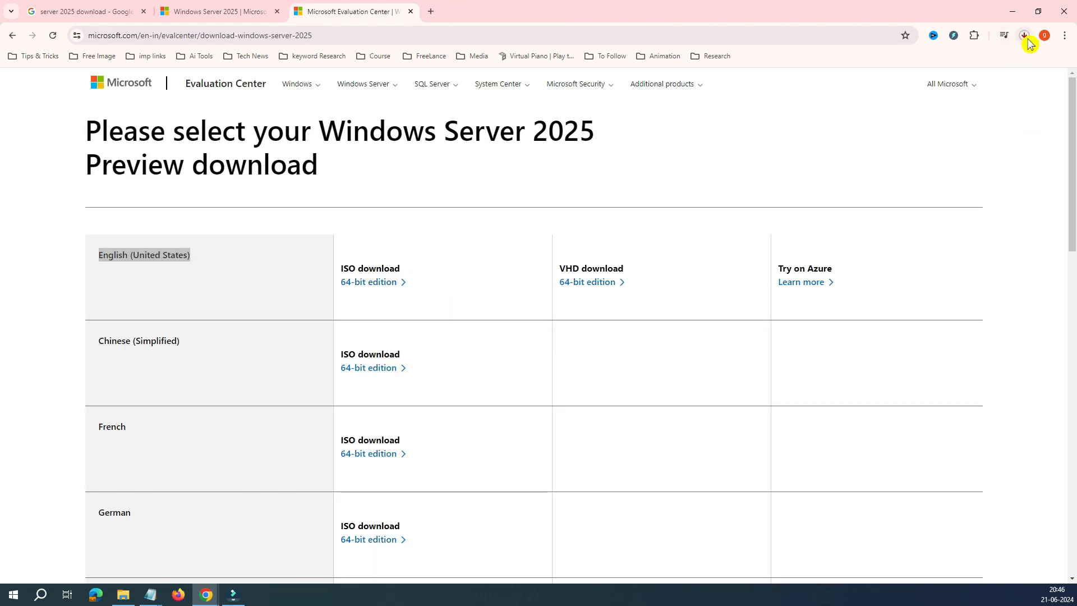
click(1023, 35)
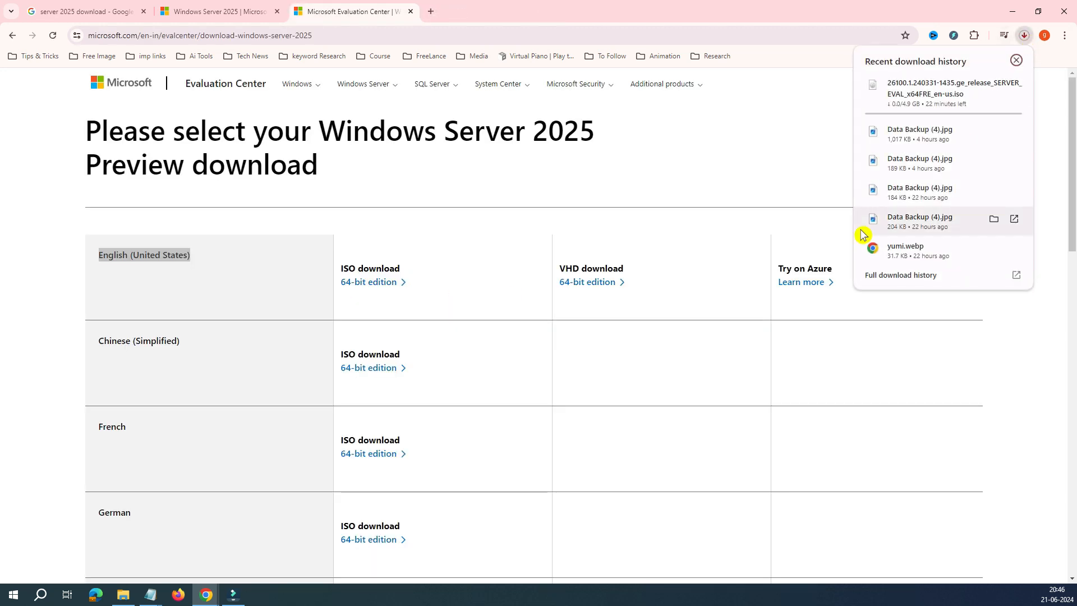
mouse_move(587, 282)
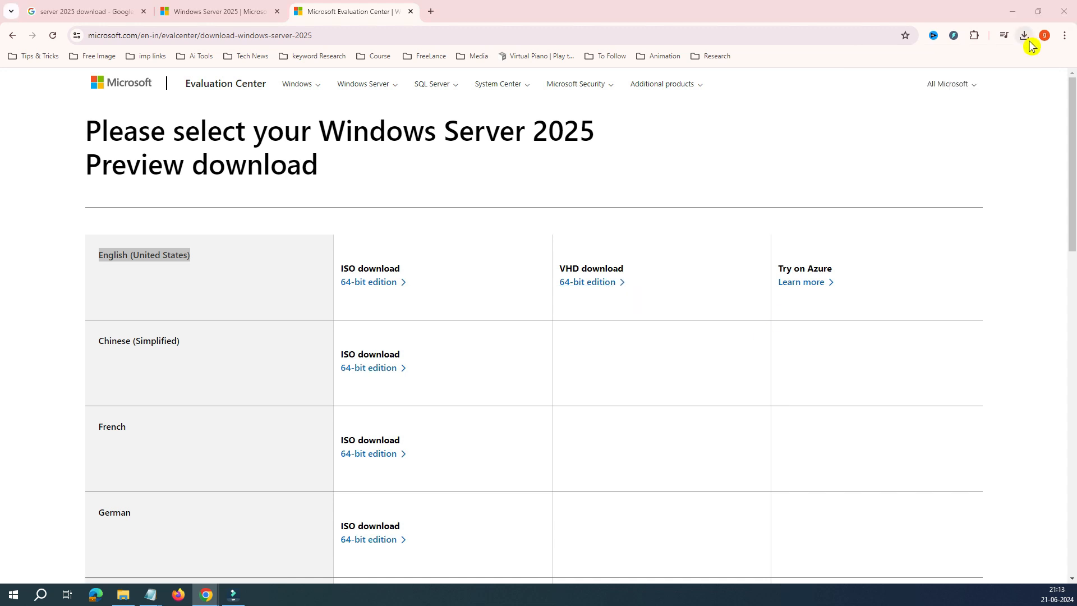
click(1023, 35)
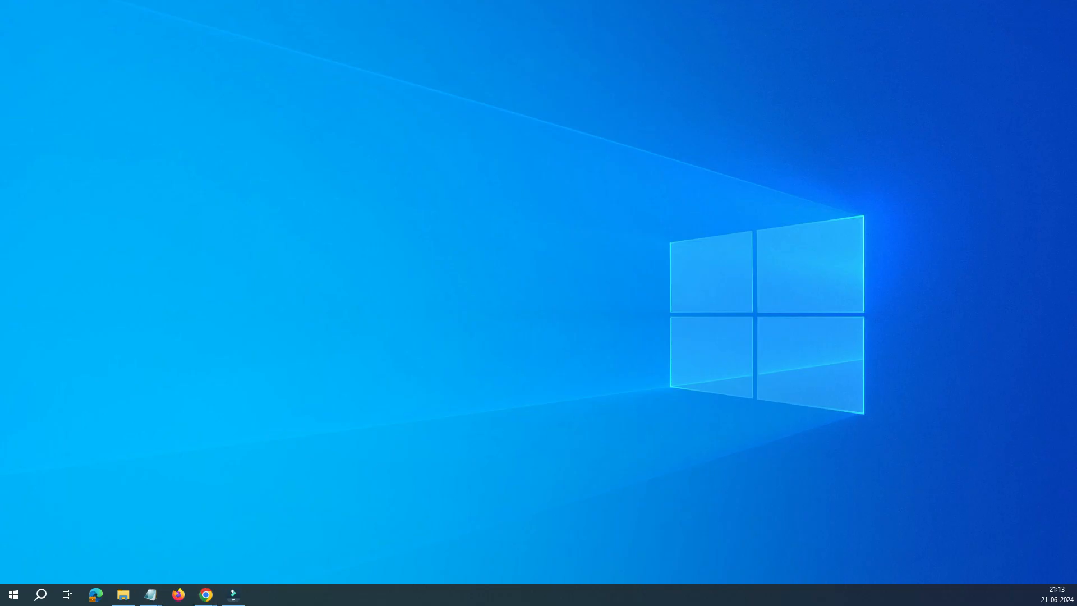
mouse_move(507, 161)
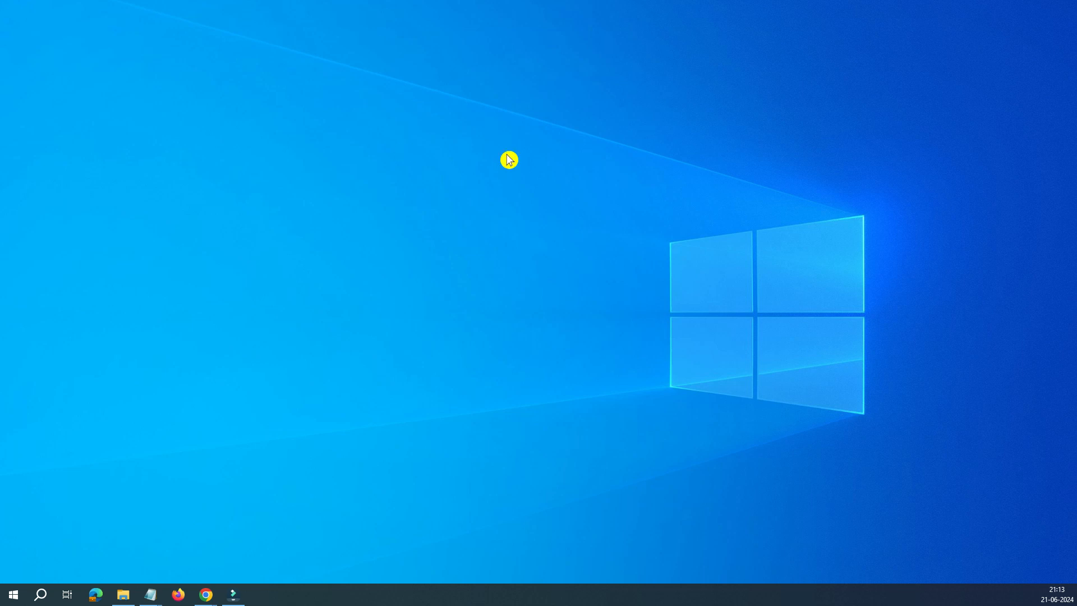
Step: Launch VMware Workstation and start the New Virtual Machine Wizard from the File menu
click(260, 595)
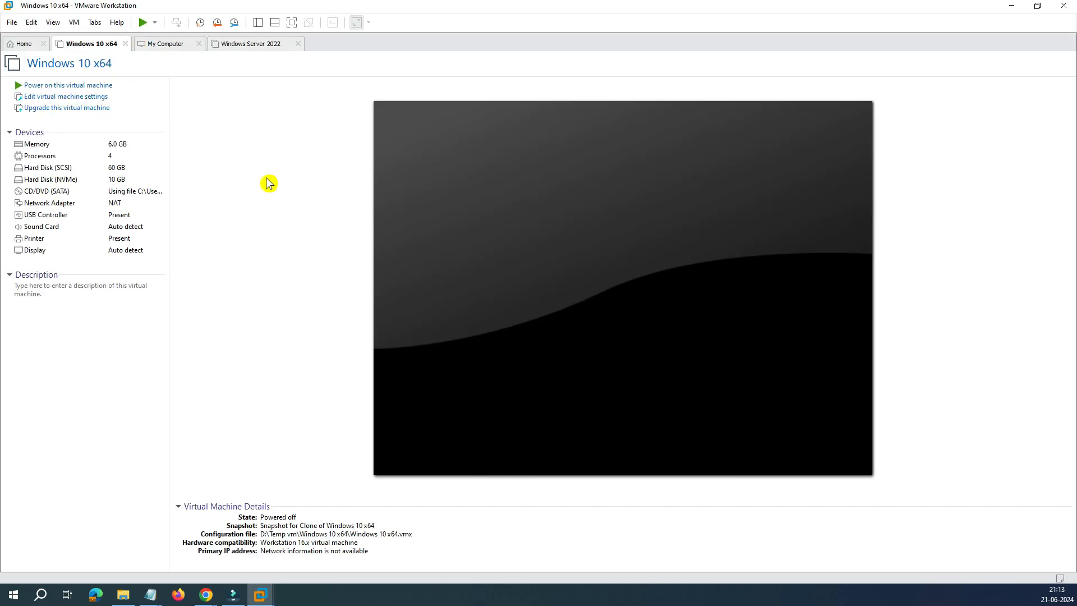
click(12, 23)
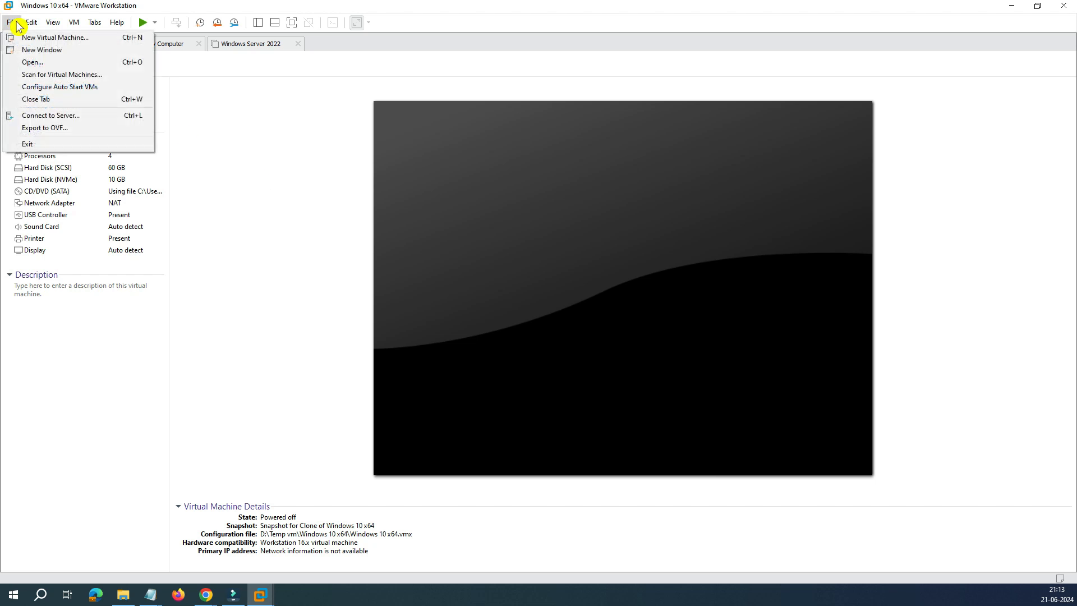
click(534, 198)
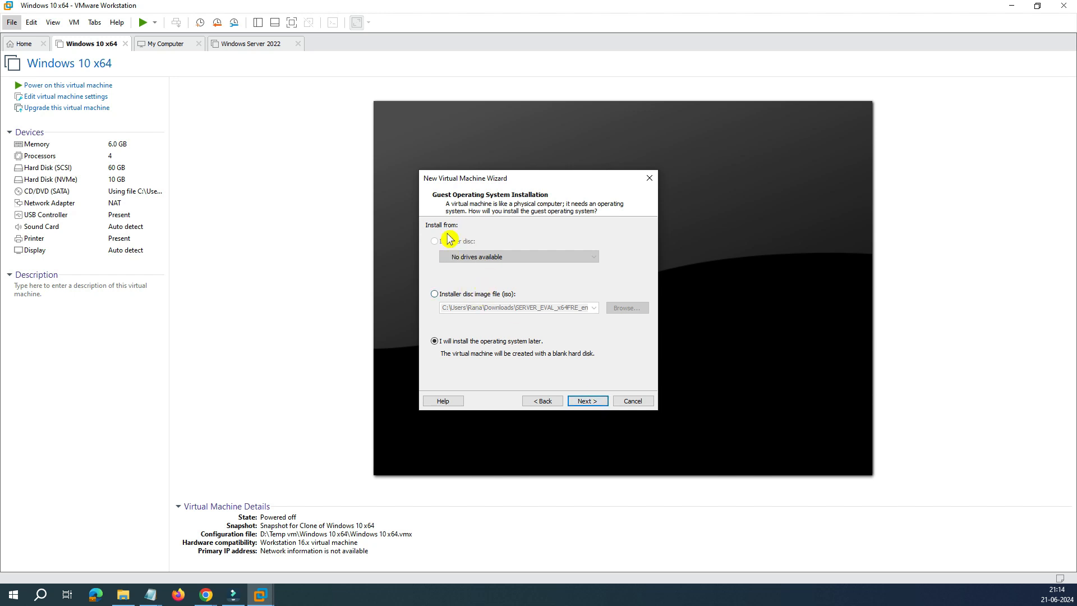
mouse_move(506, 254)
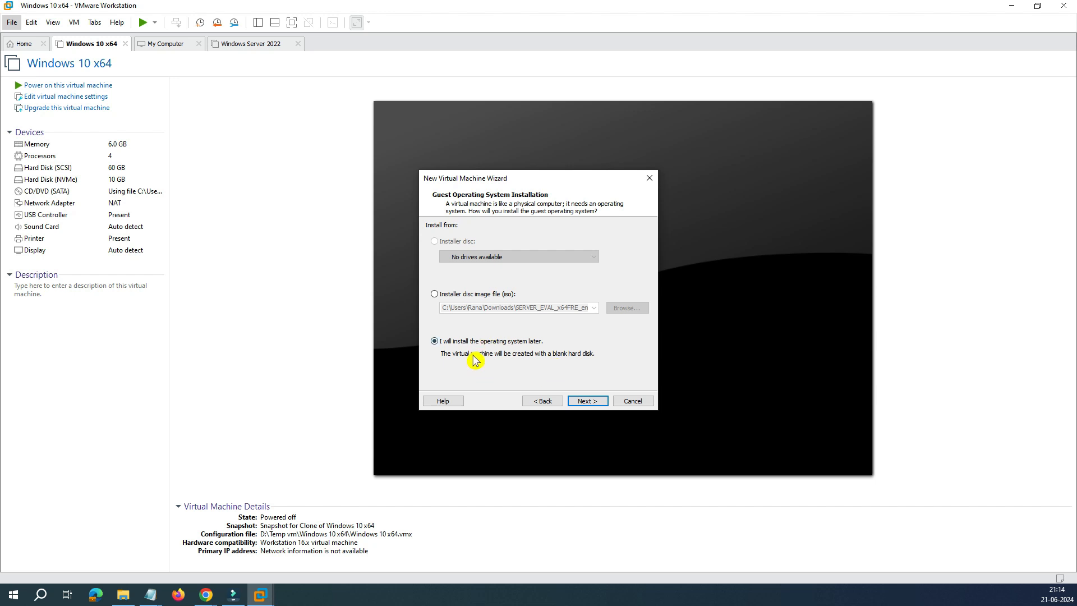
Step: Install the OS later and set the guest to Microsoft Windows, version Windows Server 2022
click(586, 400)
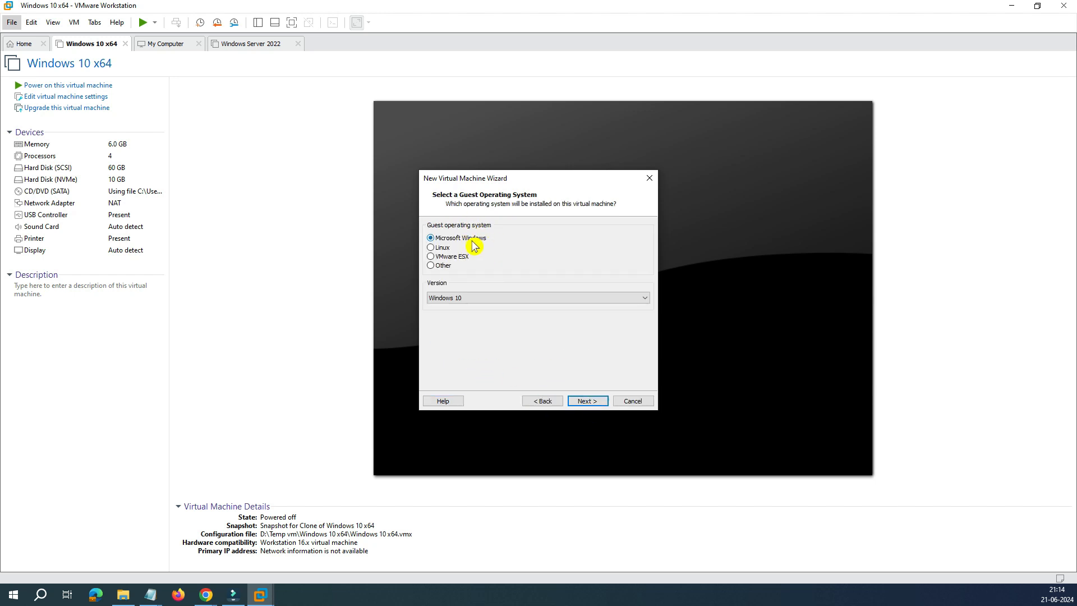
mouse_move(507, 248)
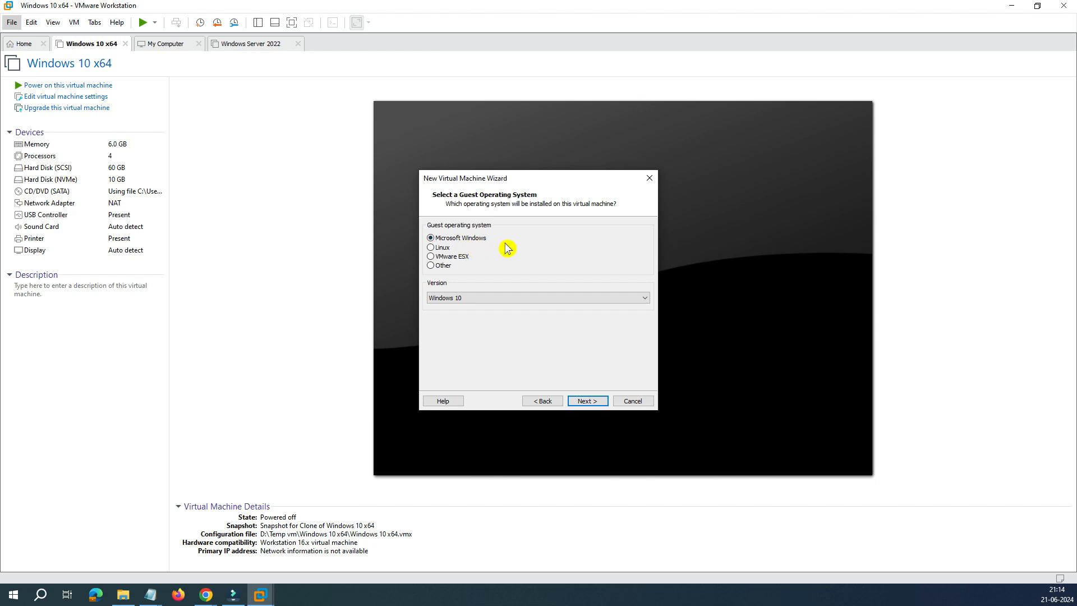
mouse_move(493, 249)
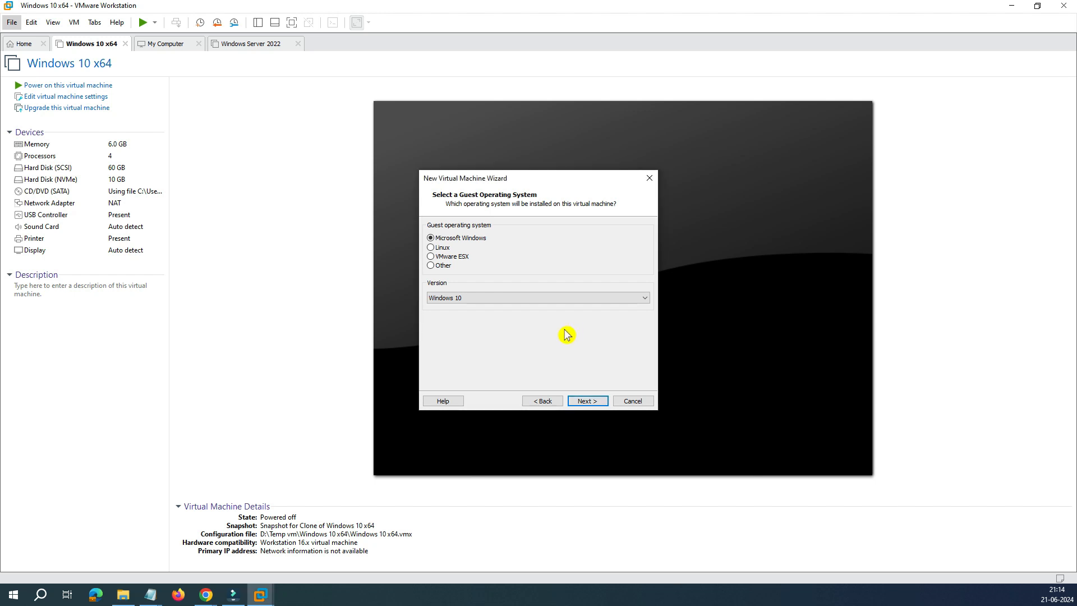
click(642, 297)
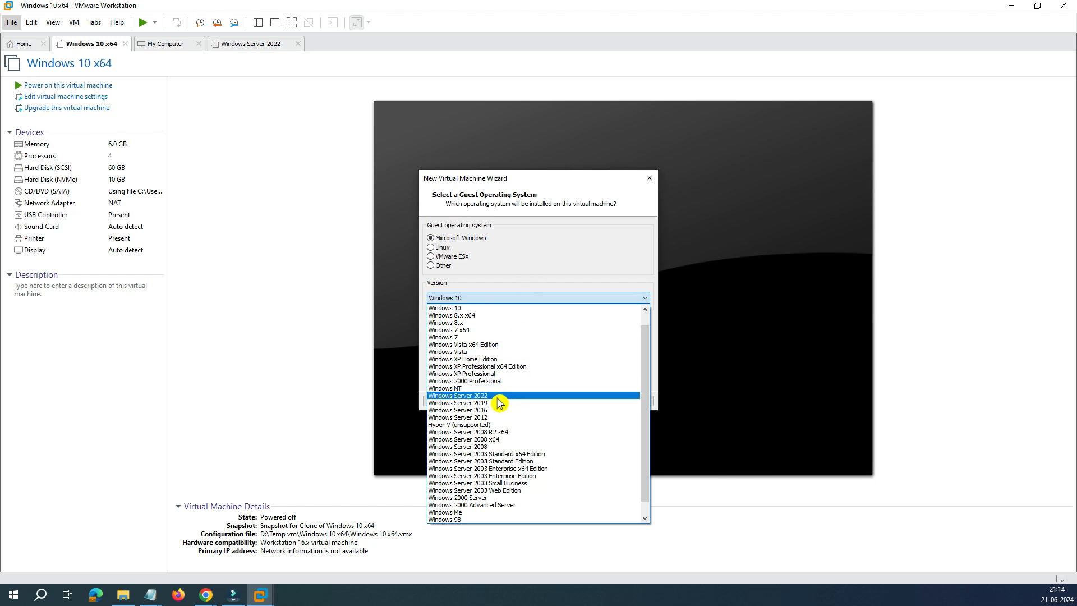
click(457, 395)
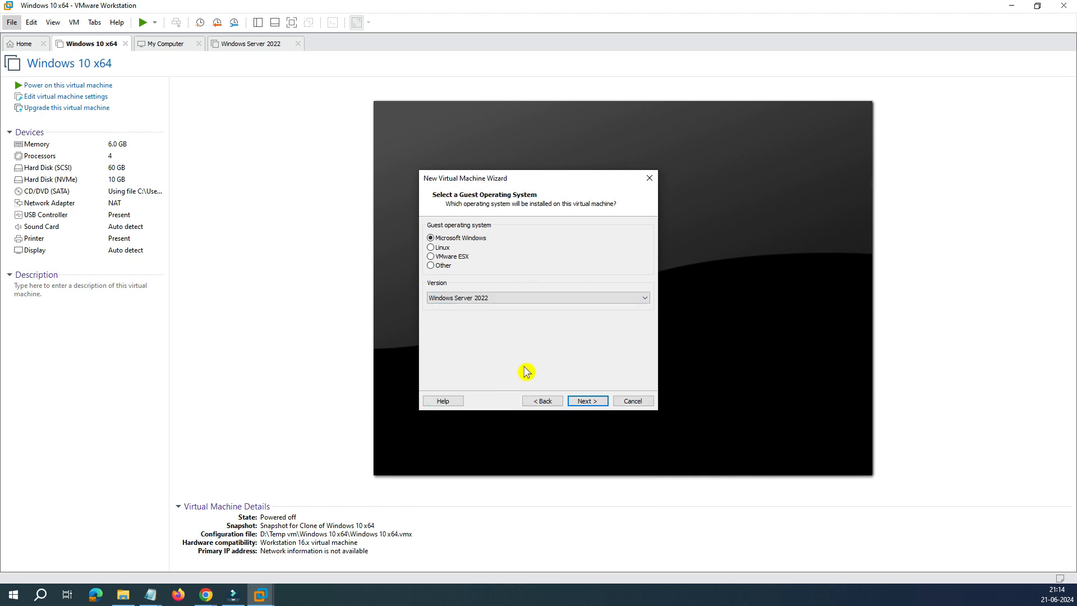
mouse_move(525, 371)
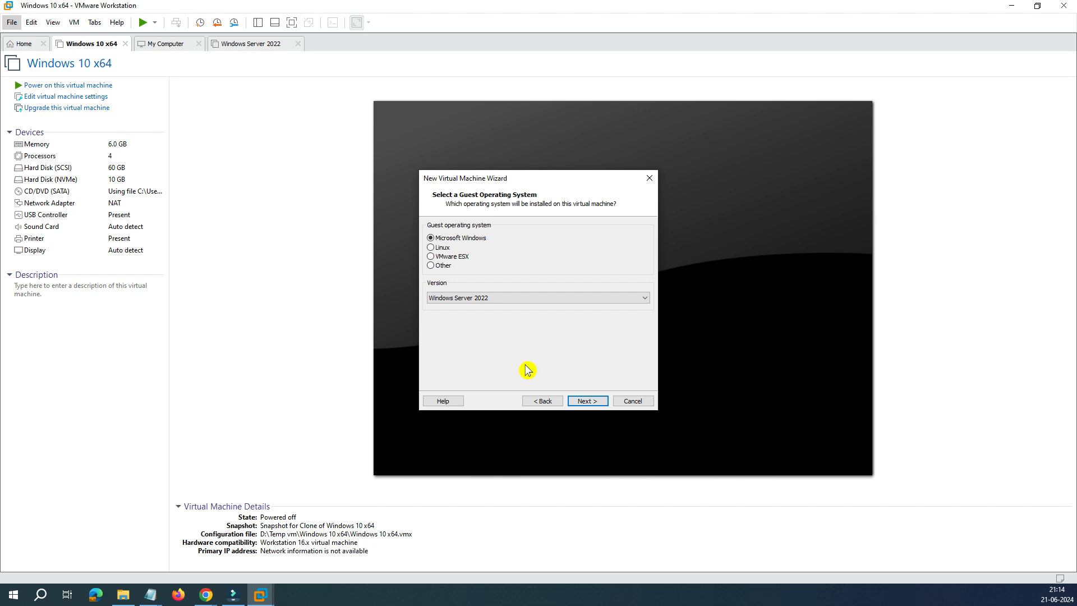
click(536, 297)
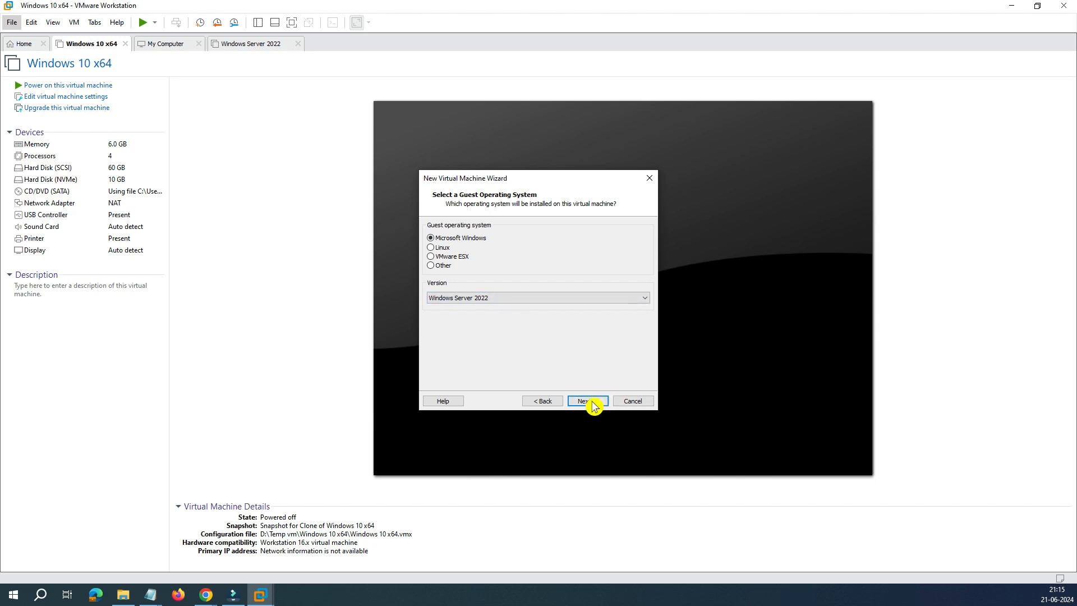
Step: Store the VM in a new 'Server 2025' folder inside D:\Temp vm
click(587, 401)
text(Windows Server 2025)
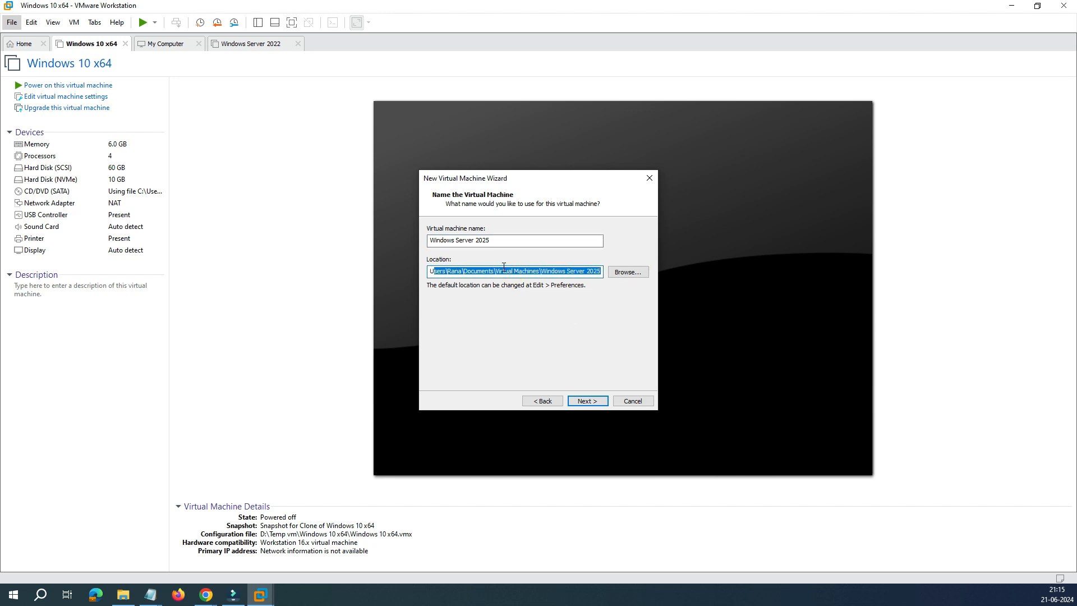
click(515, 270)
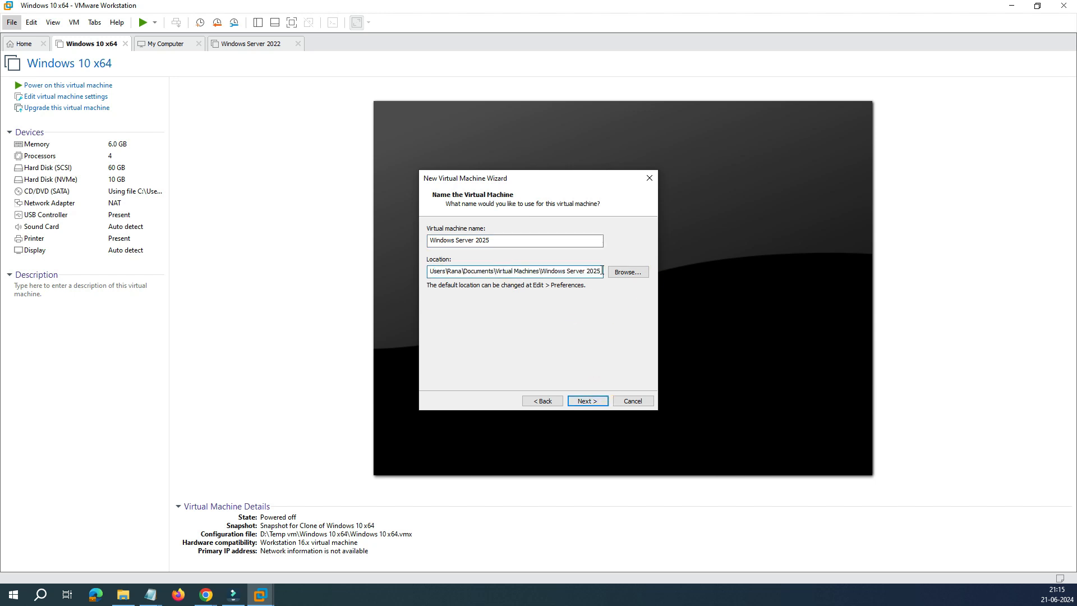
click(626, 271)
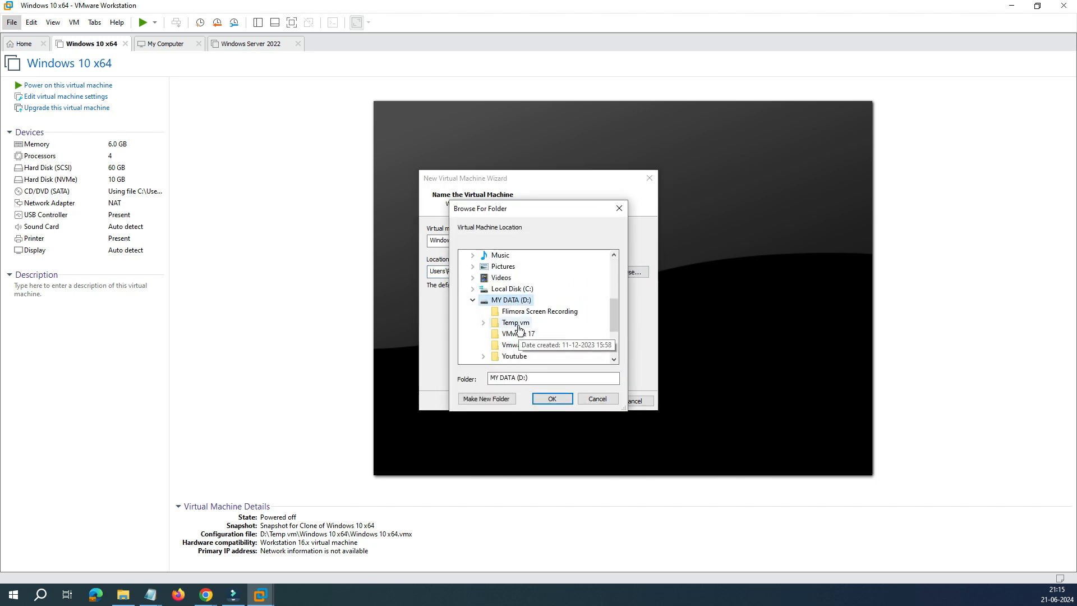
click(486, 398)
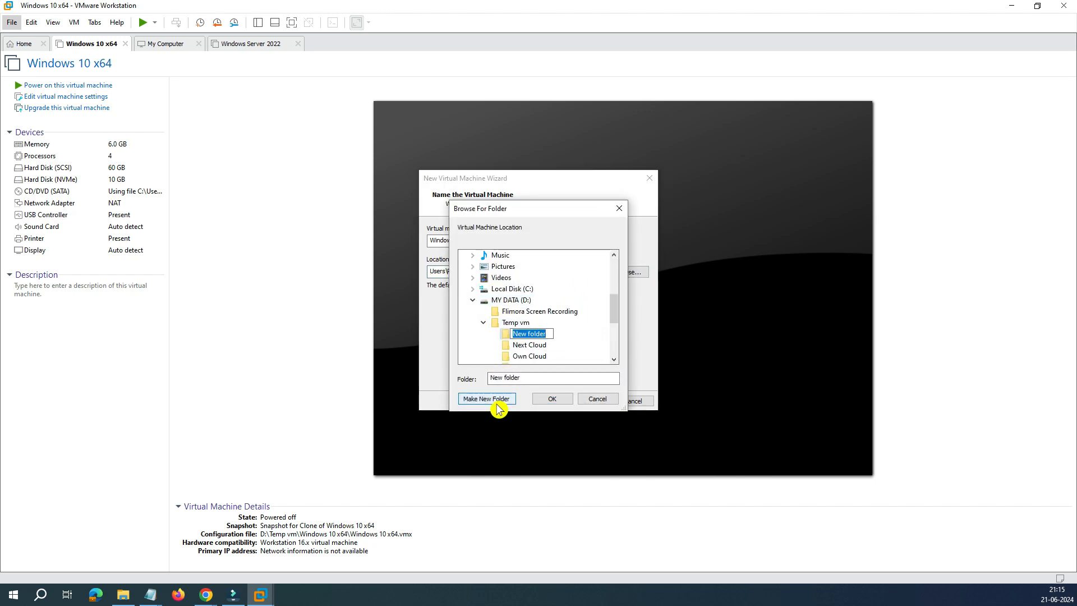
text(Server 2025)
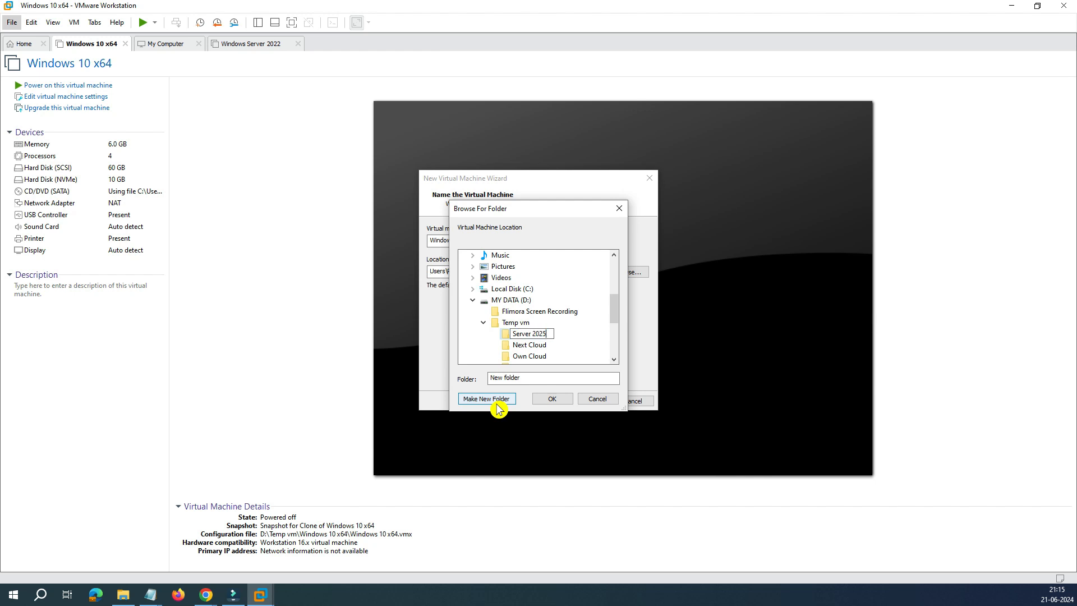
click(551, 398)
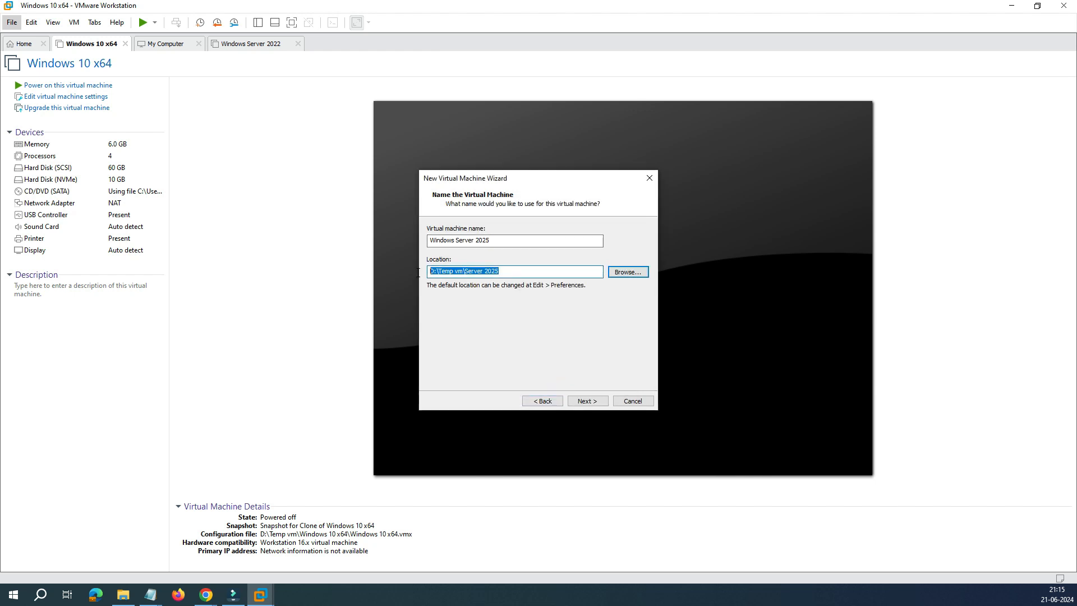
Step: Keep the 60 GB disk stored as a single file and reach the creation summary
click(586, 400)
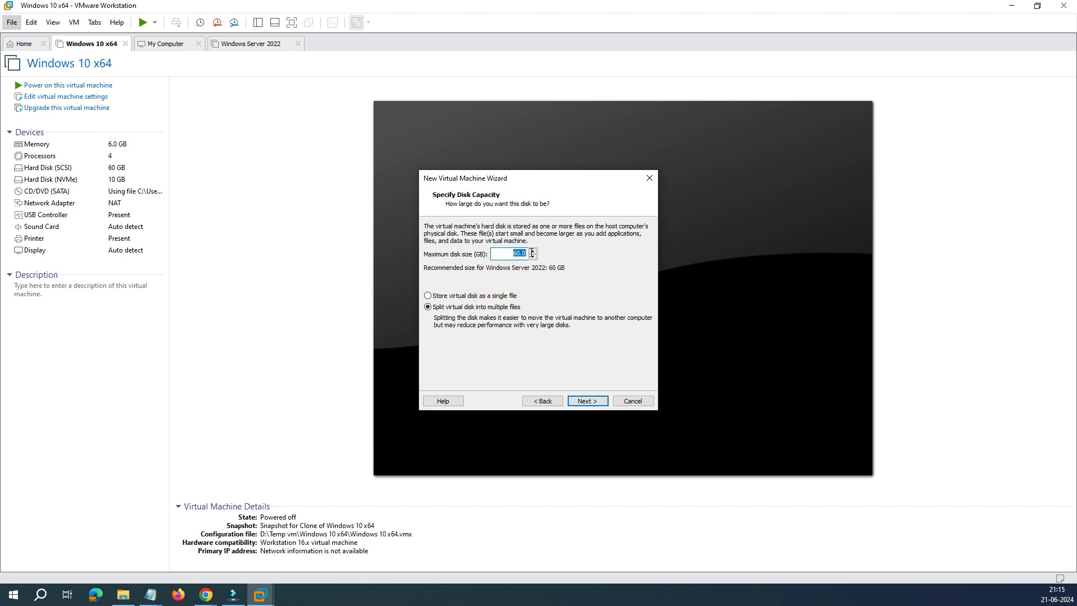
click(428, 295)
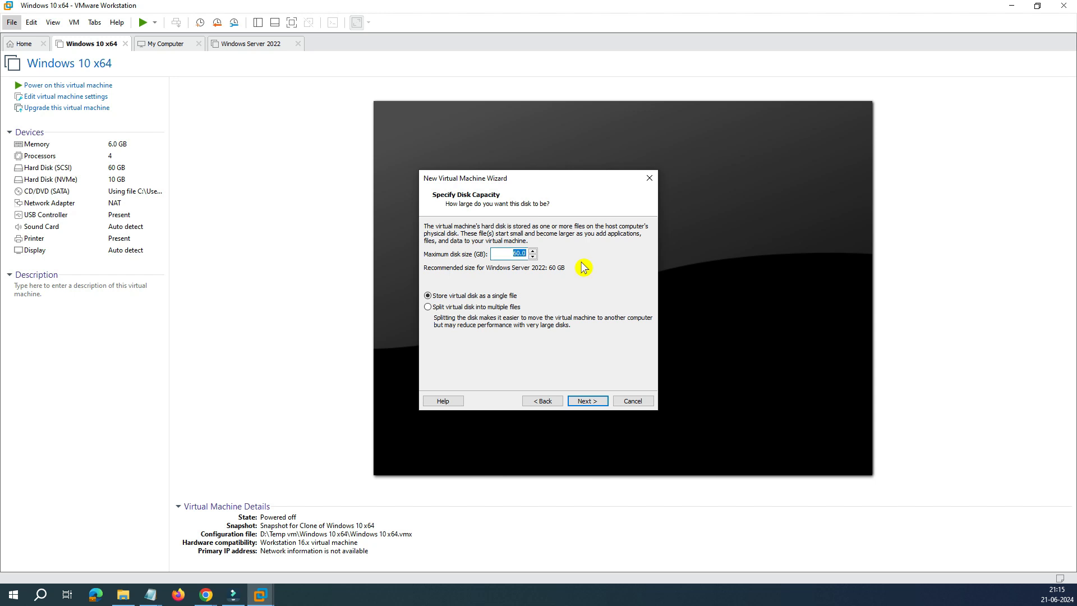
mouse_move(556, 276)
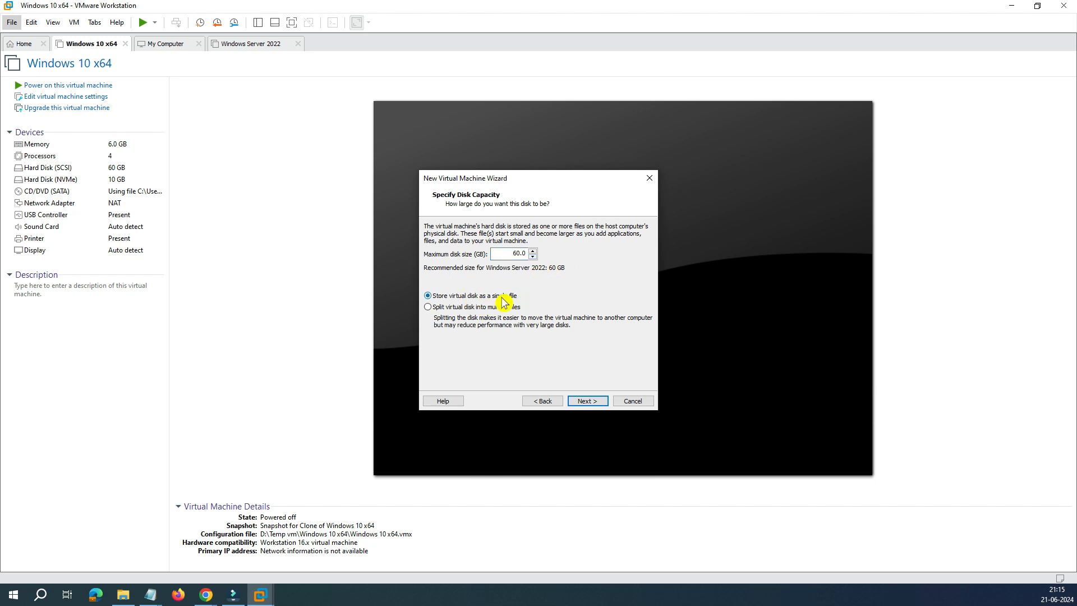
click(587, 400)
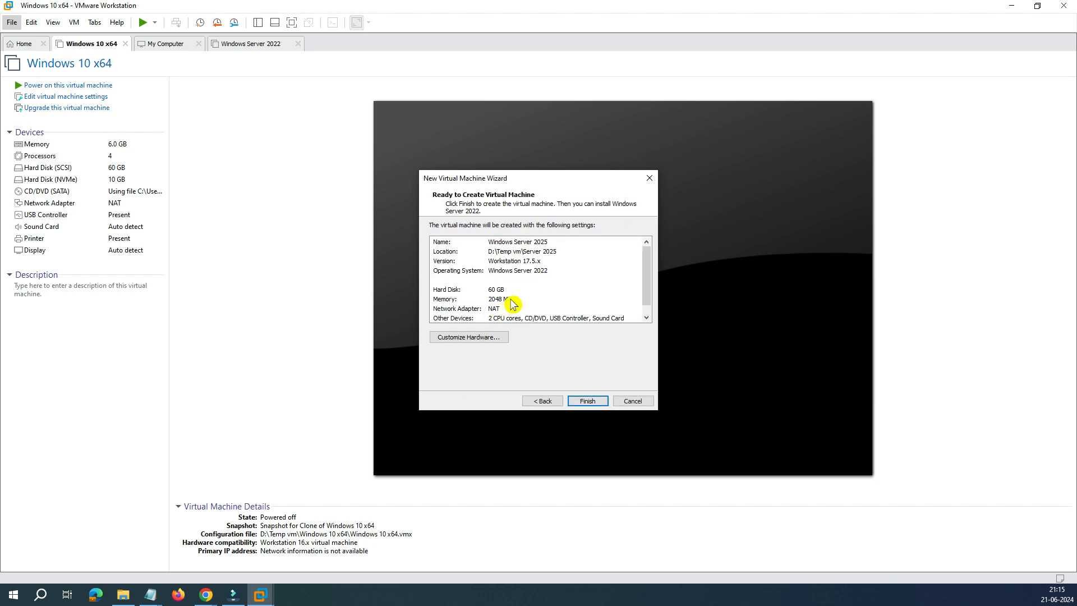
mouse_move(491, 333)
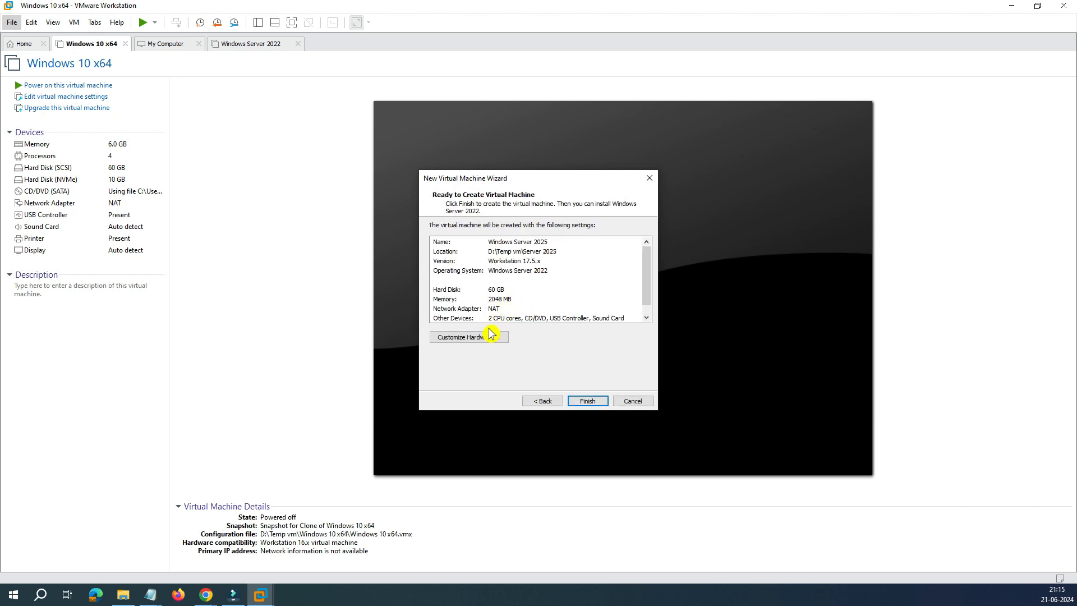
Step: Set memory to 4096 MB and enable VT-x/EPT and CPU performance counter virtualization
click(458, 337)
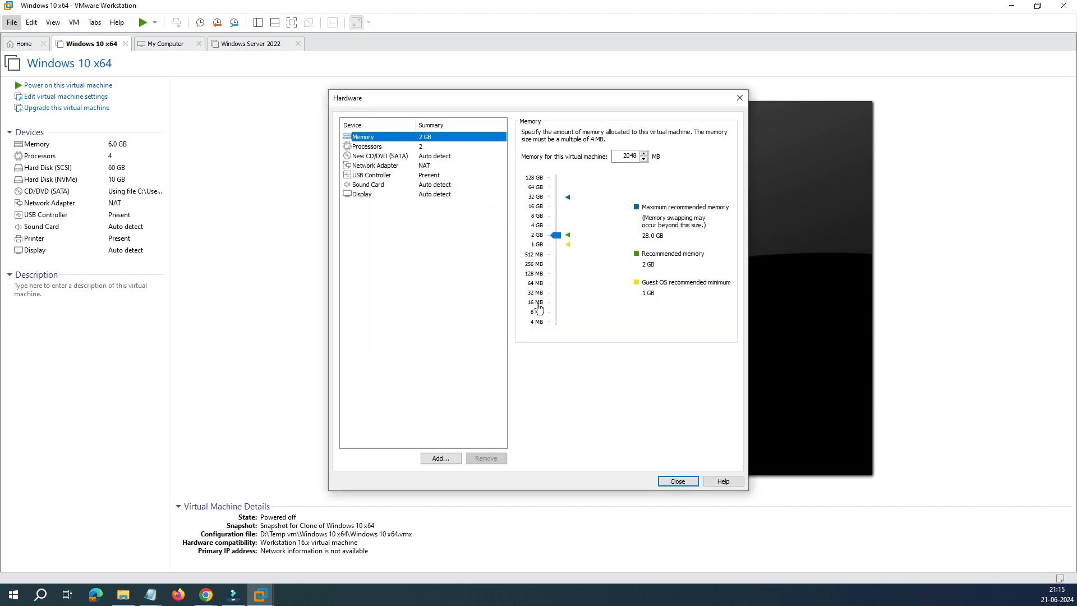
drag(556, 234, 555, 226)
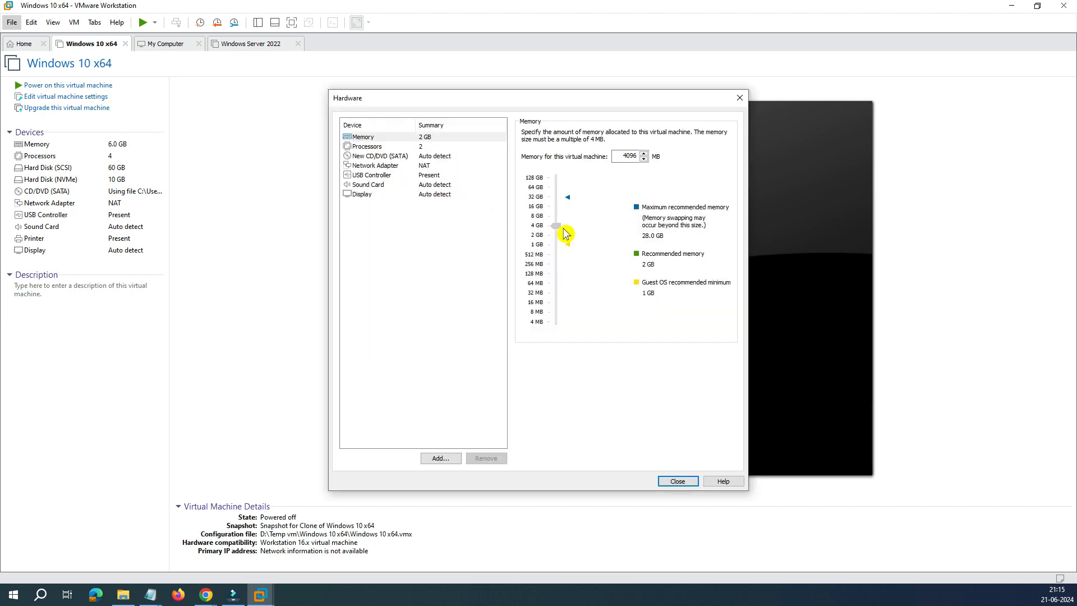
click(368, 146)
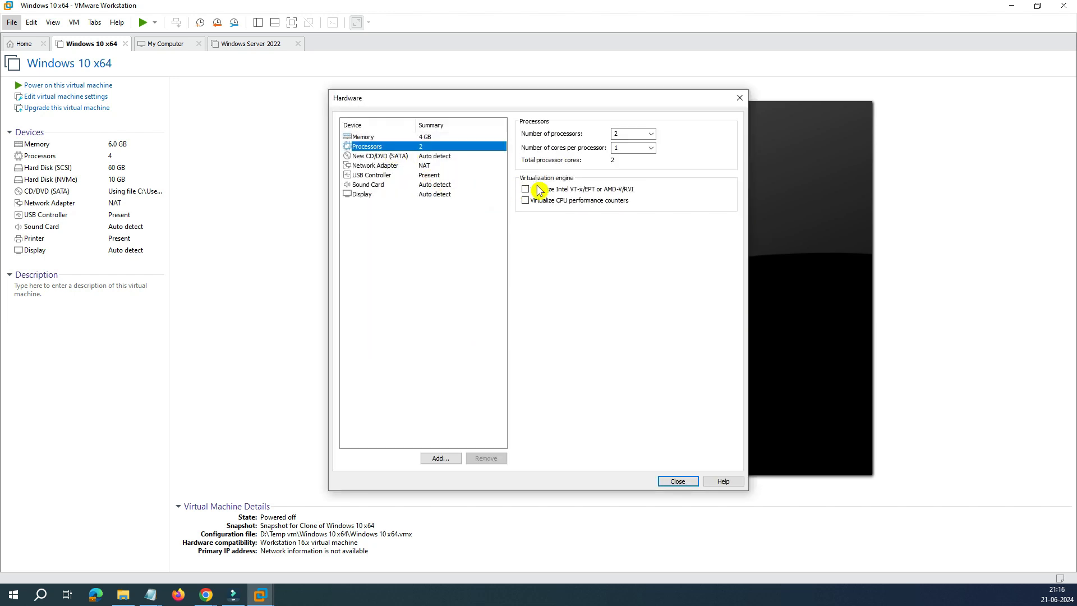
click(526, 188)
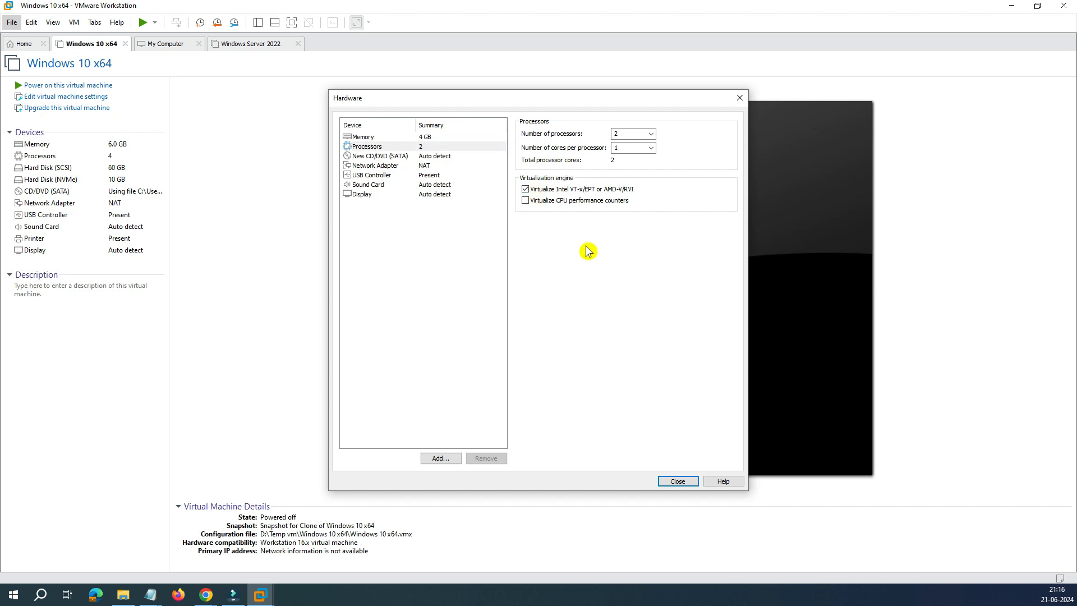
click(525, 200)
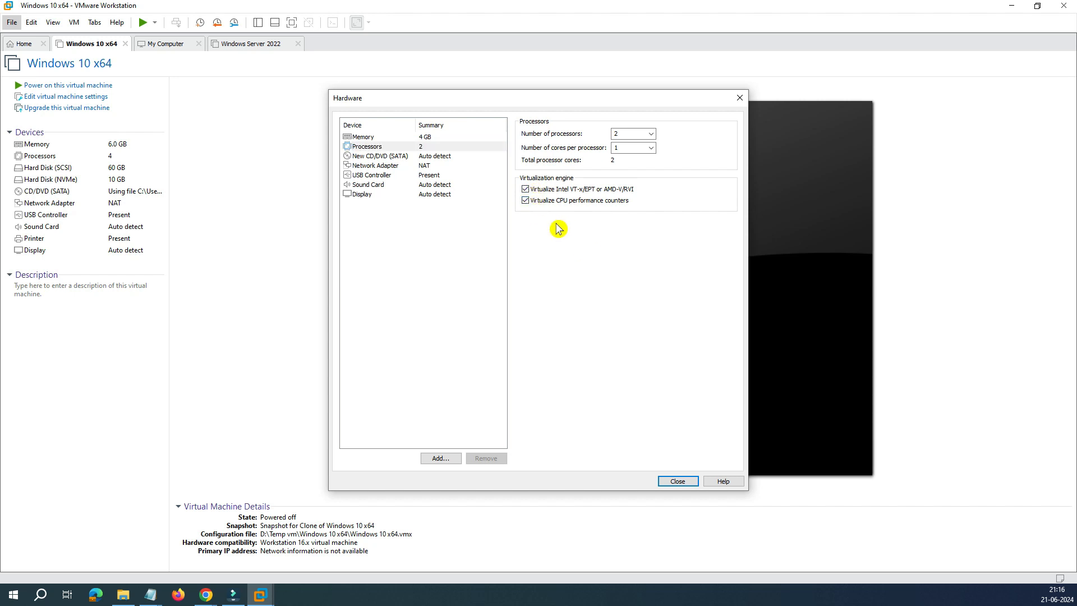
click(363, 194)
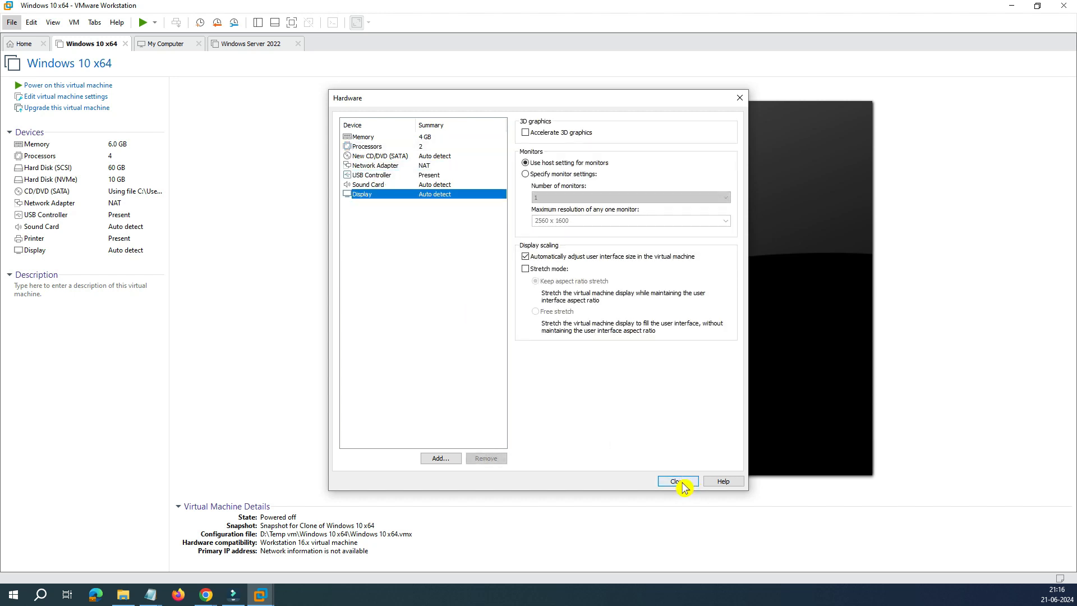
click(677, 481)
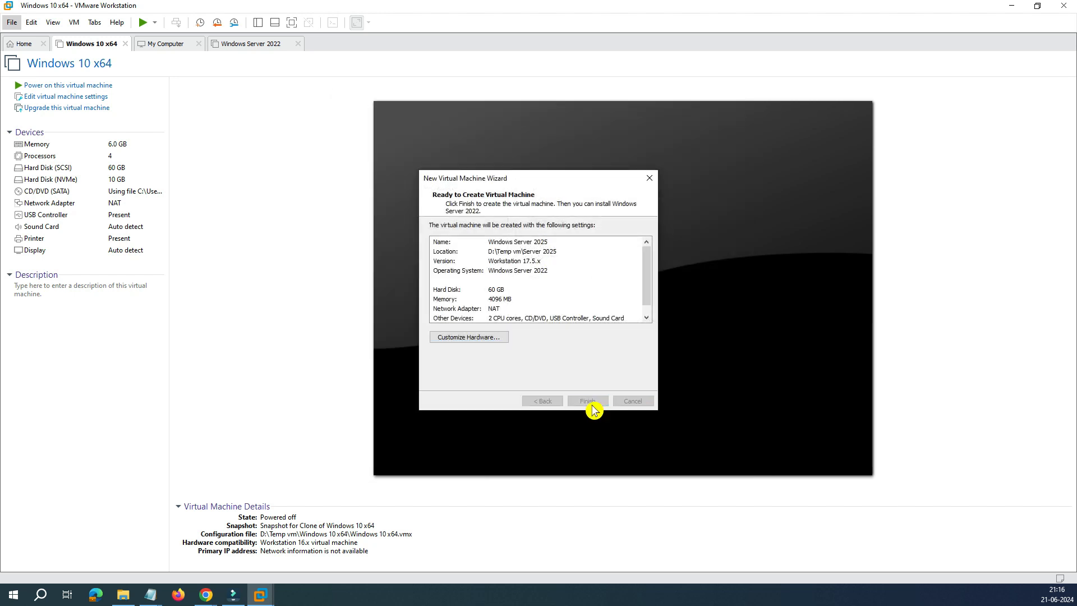
Step: Create the VM and attach the downloaded 26100 evaluation ISO to its CD/DVD drive
click(586, 401)
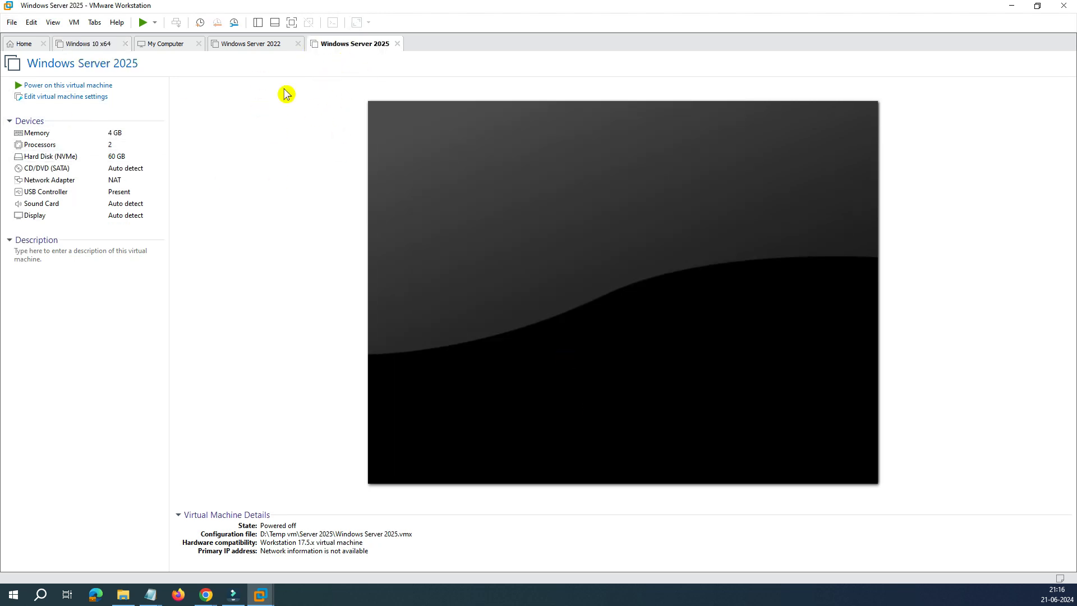
click(65, 97)
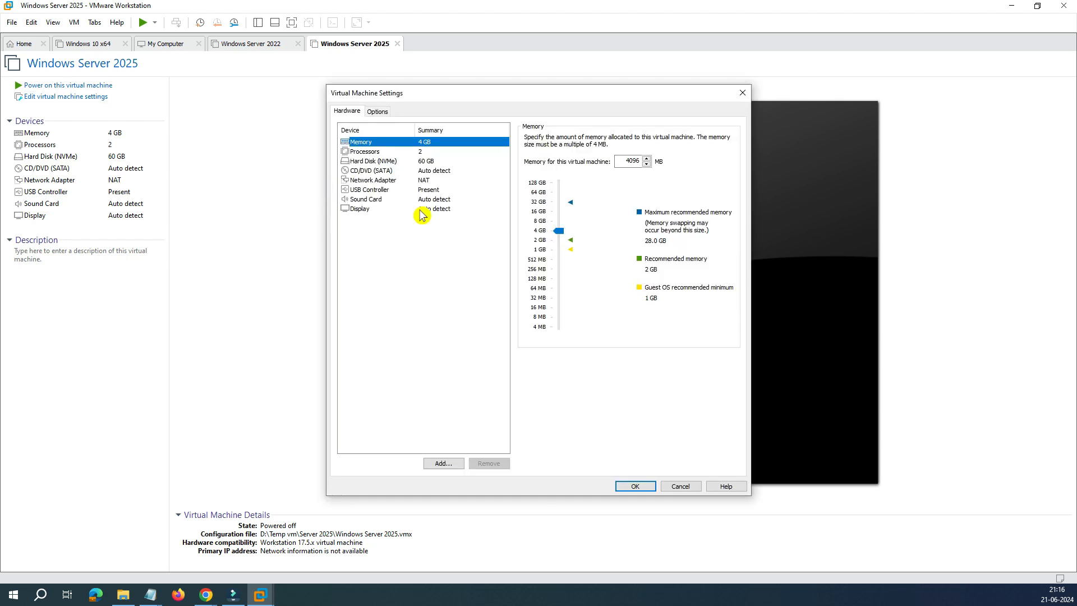
click(372, 170)
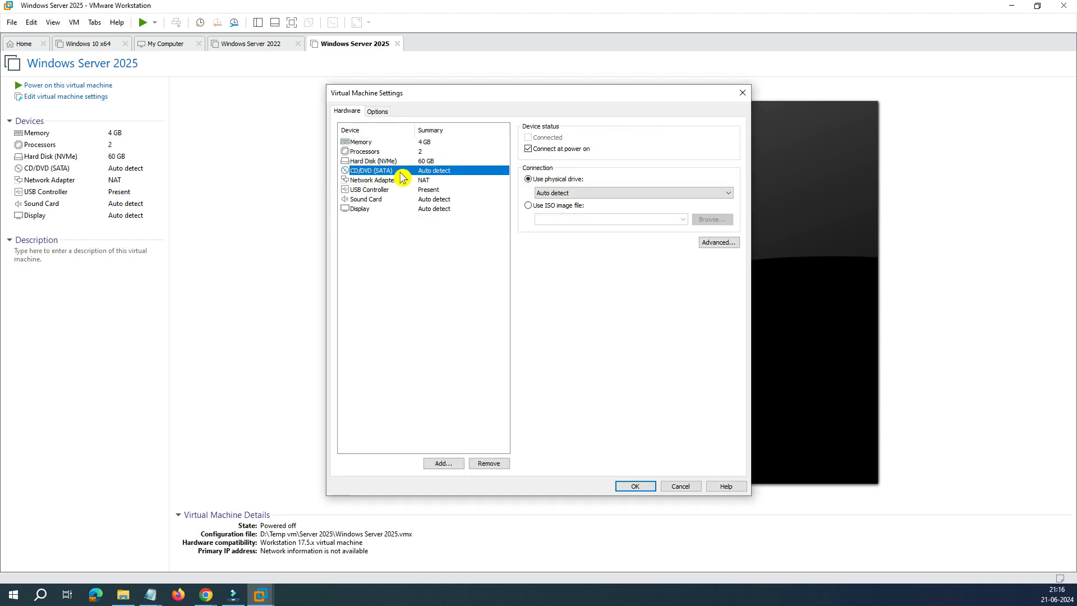
click(528, 205)
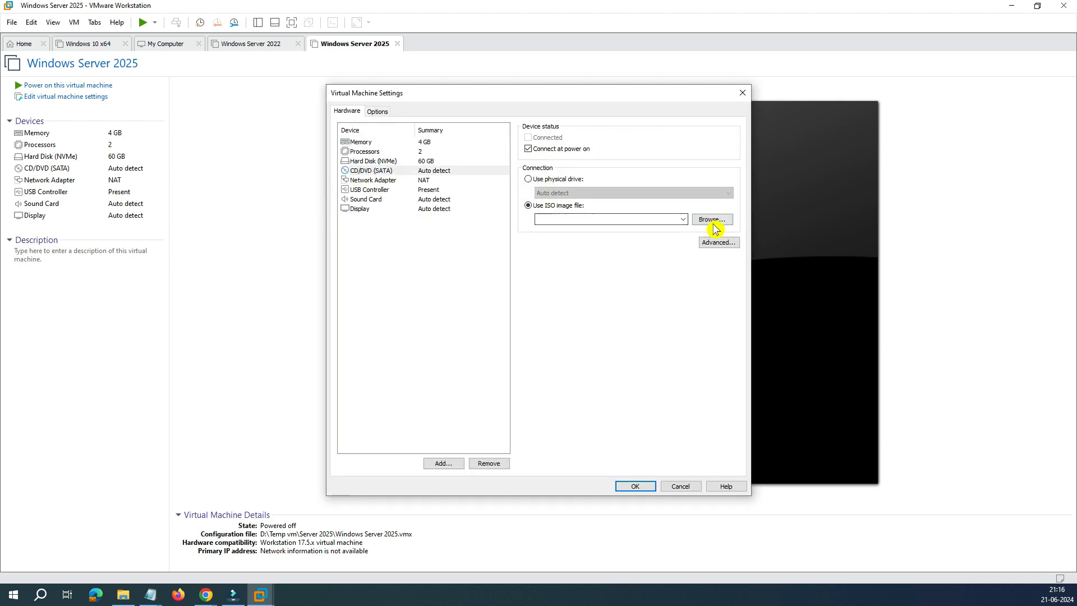
click(711, 219)
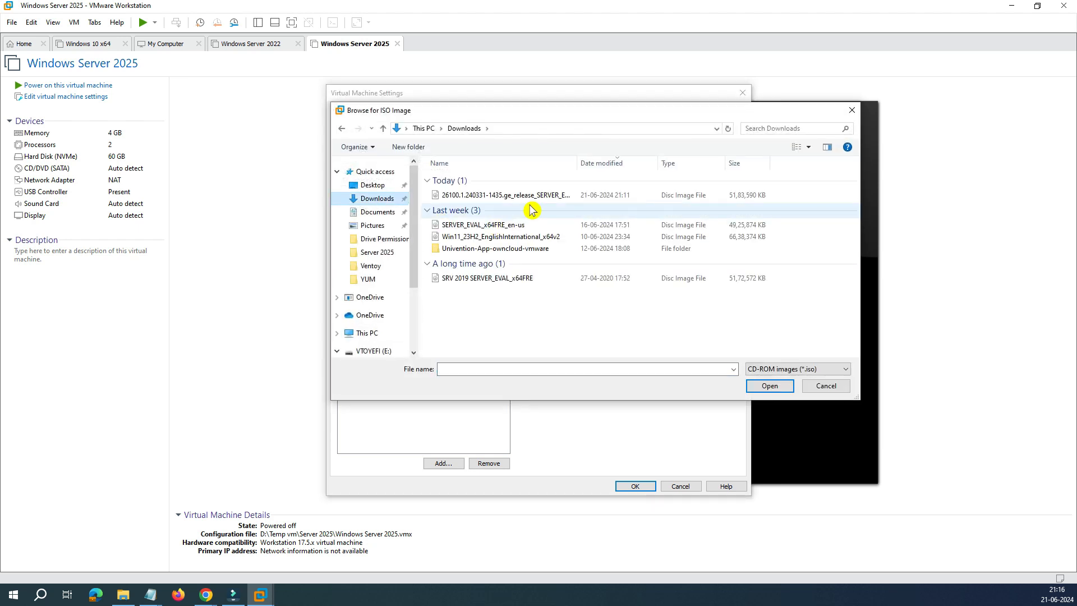
click(507, 195)
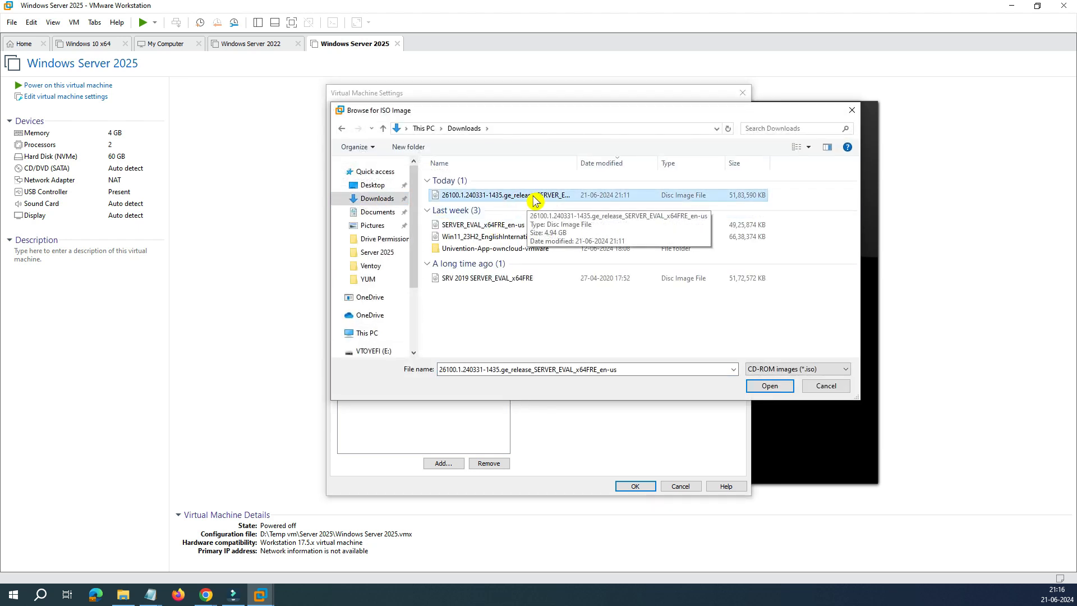
click(769, 385)
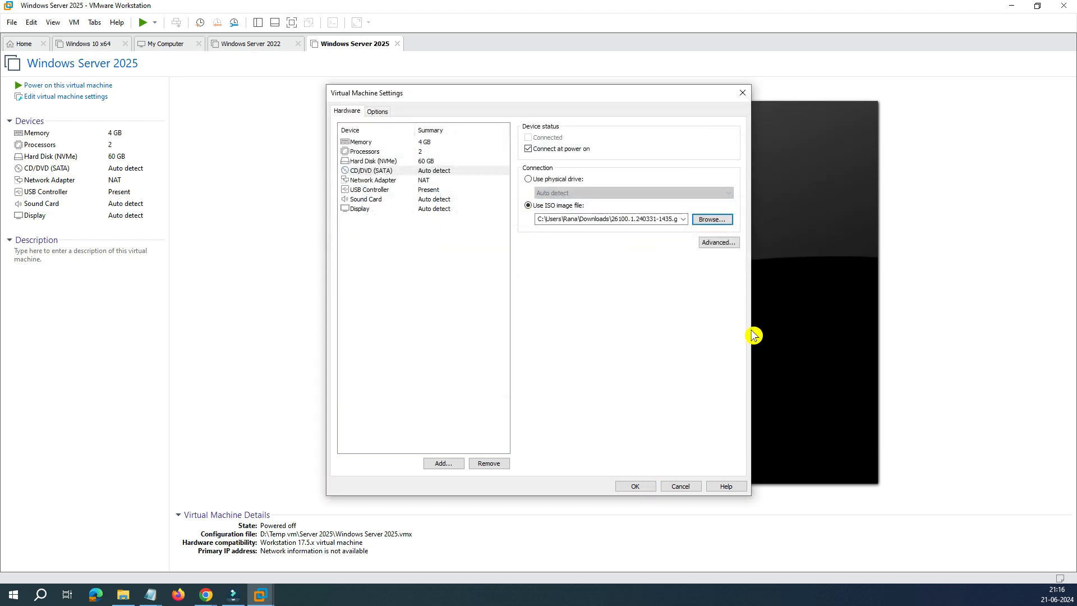
click(633, 486)
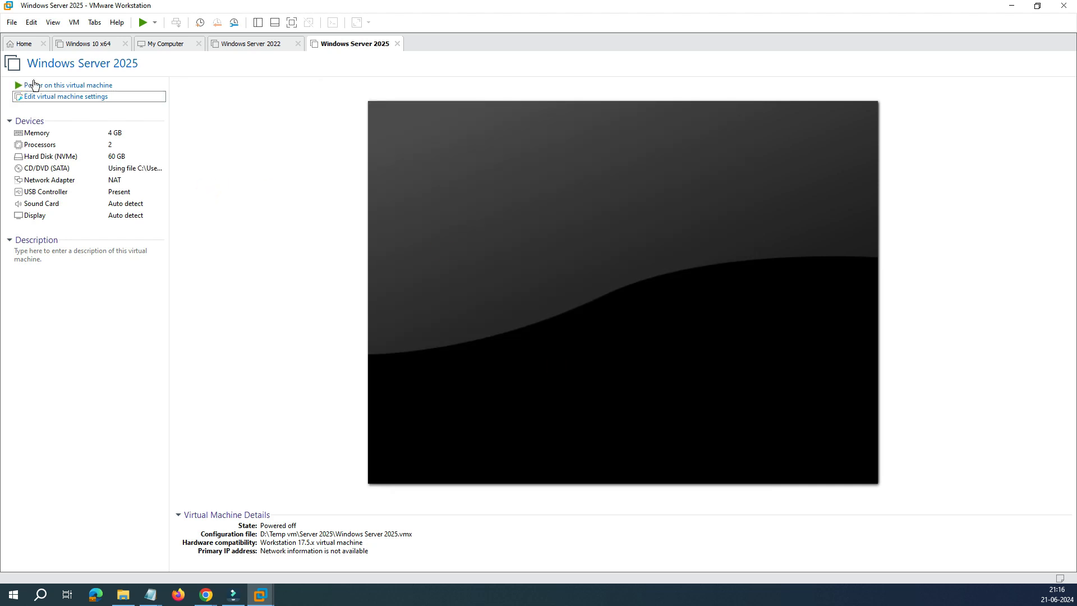
Step: Power on the VM and set Windows Server Setup's time format and US keyboard layout
click(68, 84)
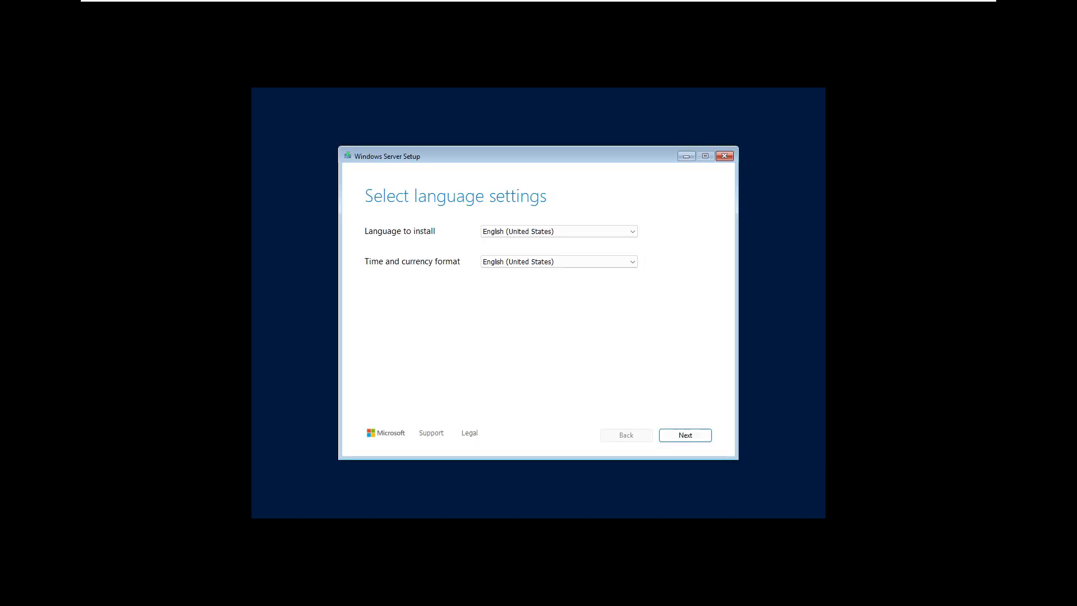
mouse_move(587, 243)
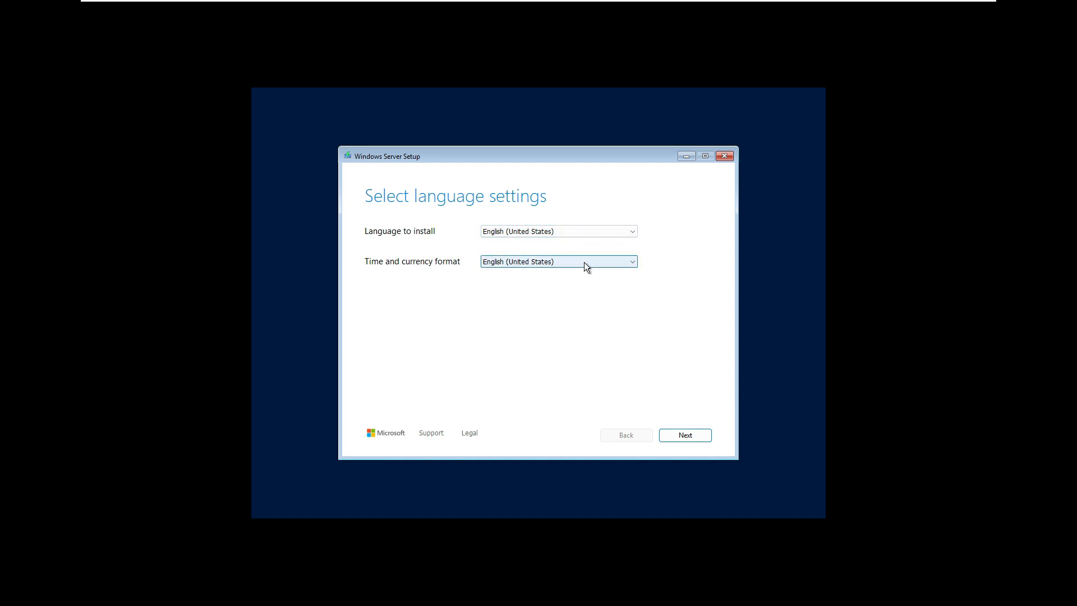
click(558, 261)
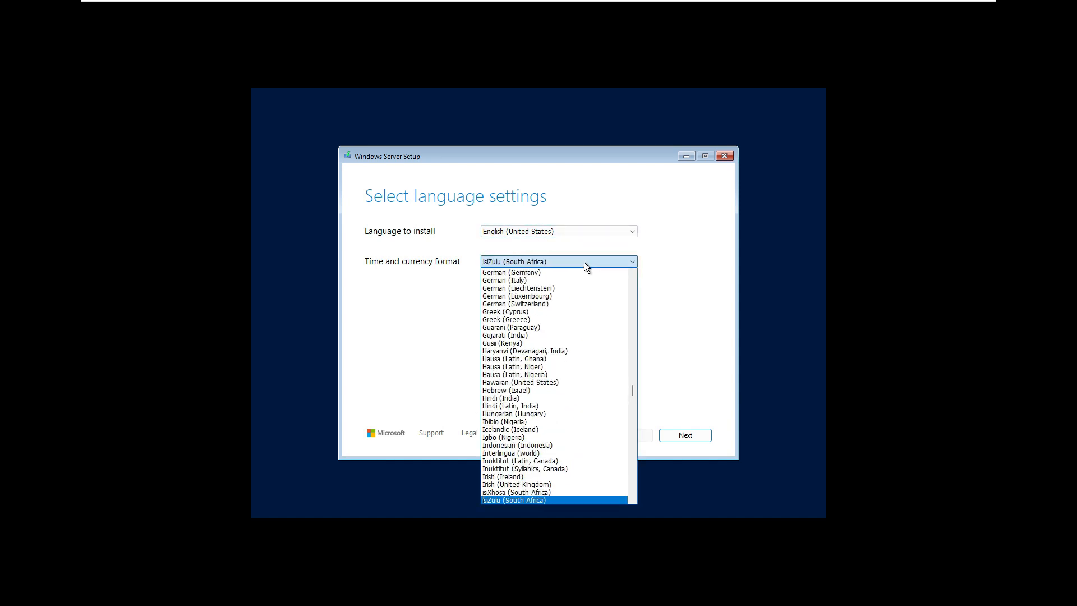
click(684, 436)
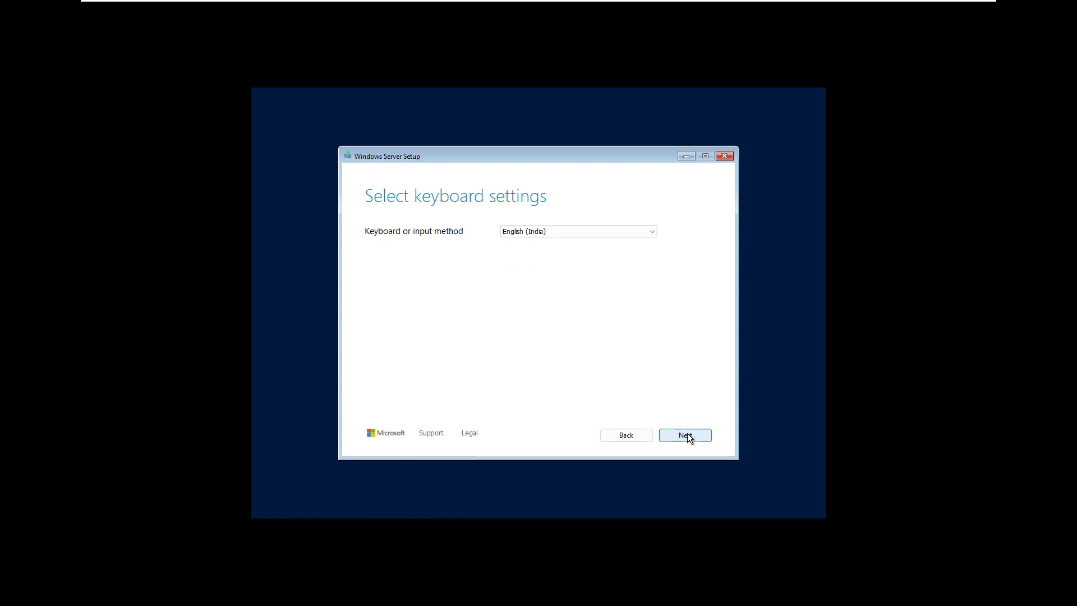
click(576, 231)
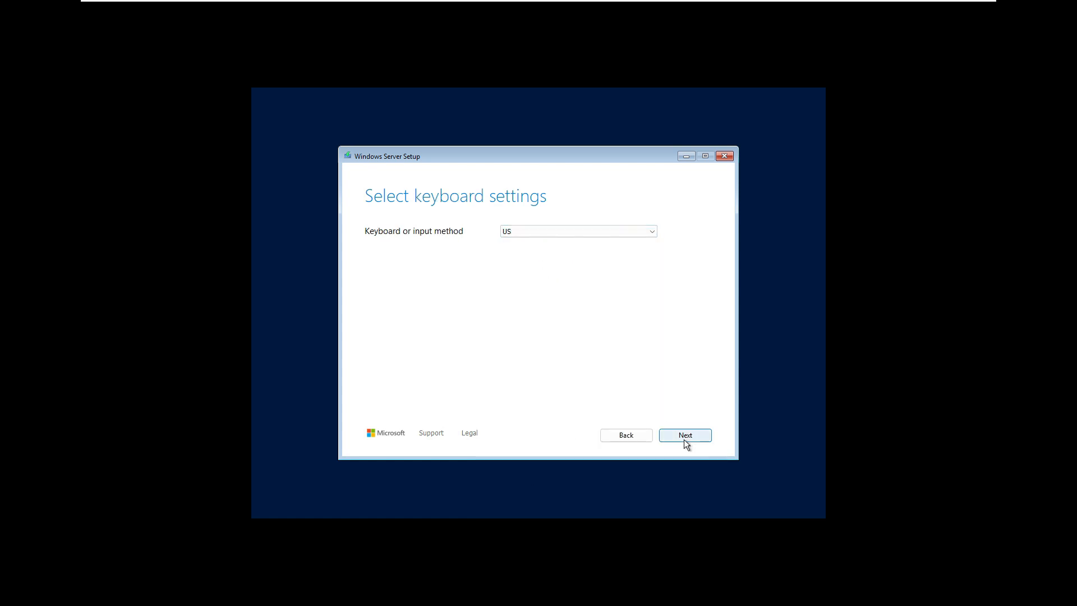
click(684, 435)
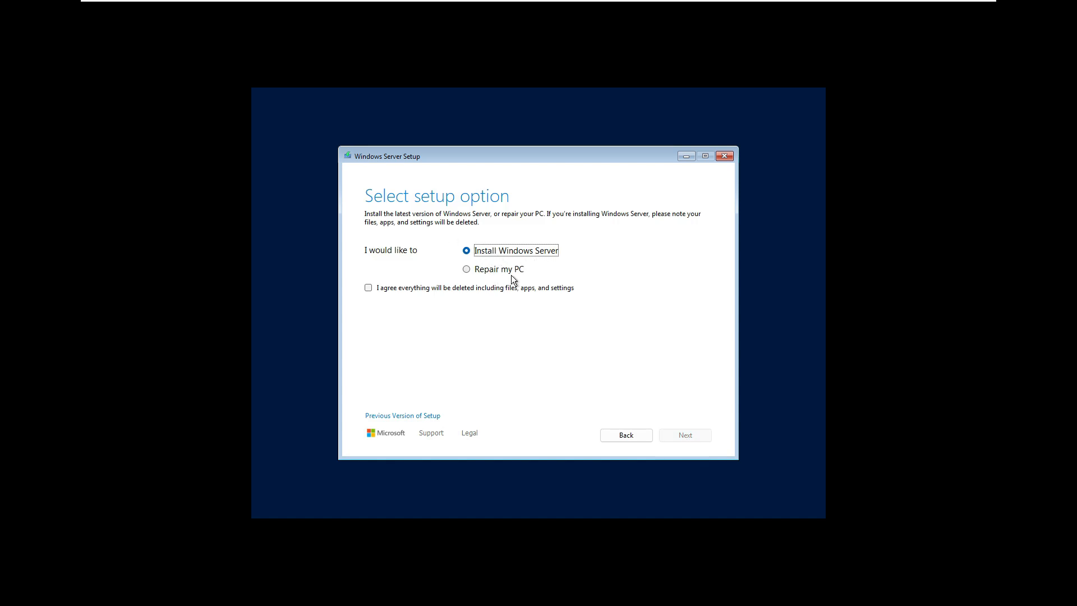
mouse_move(560, 259)
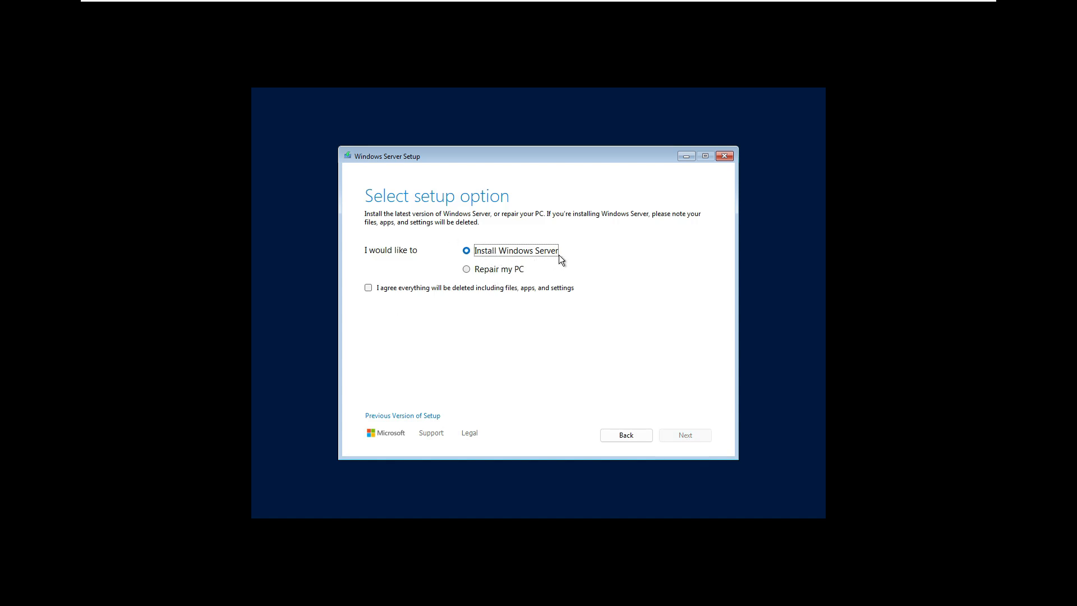
Step: Keep Install Windows Server, agree everything will be deleted, and continue to image selection
click(368, 288)
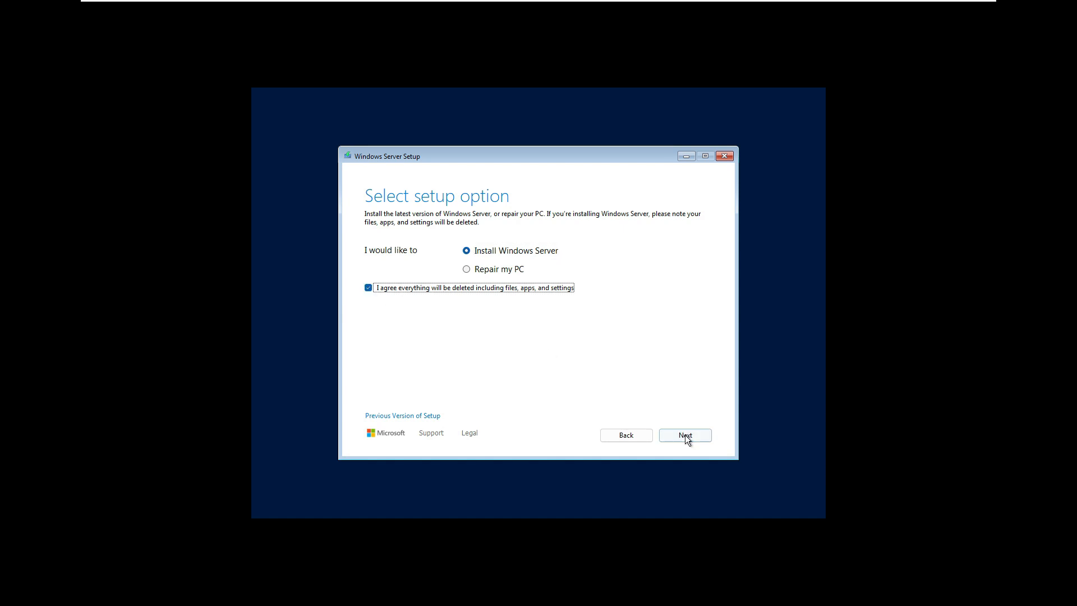
click(685, 435)
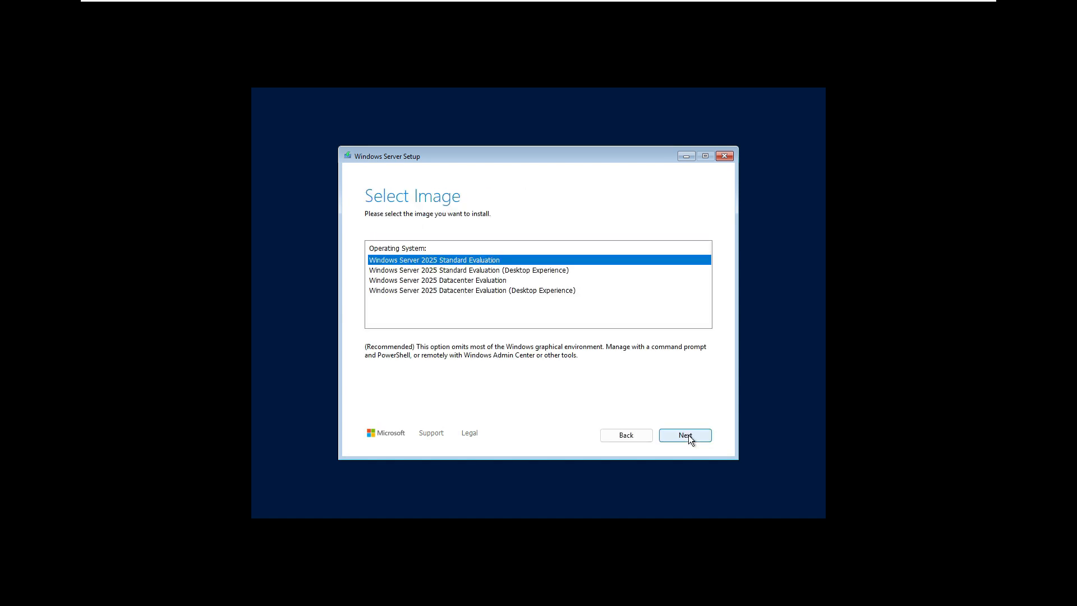
mouse_move(418, 269)
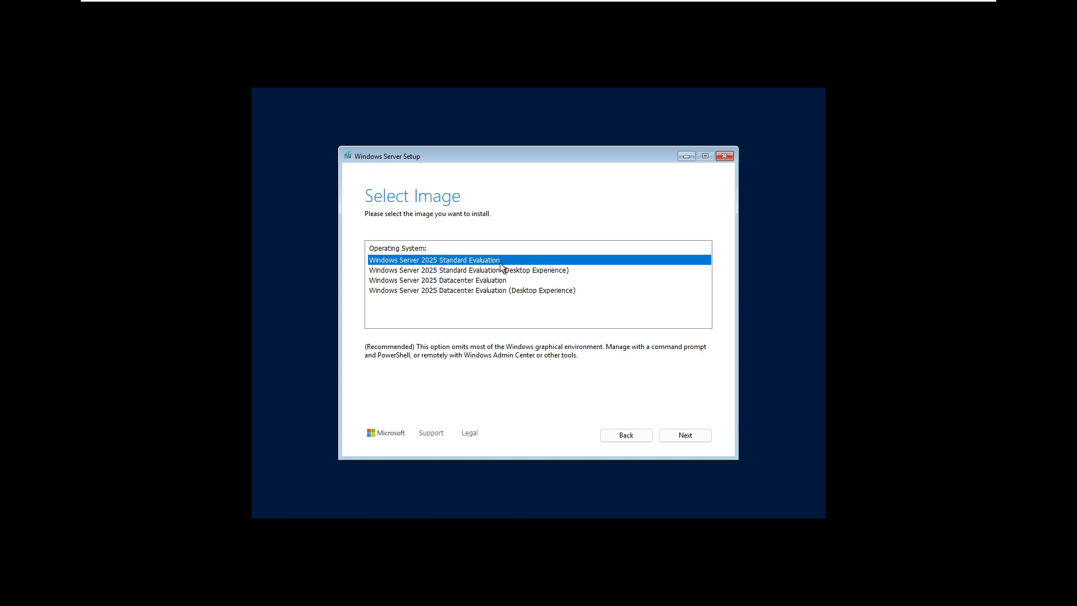
mouse_move(515, 278)
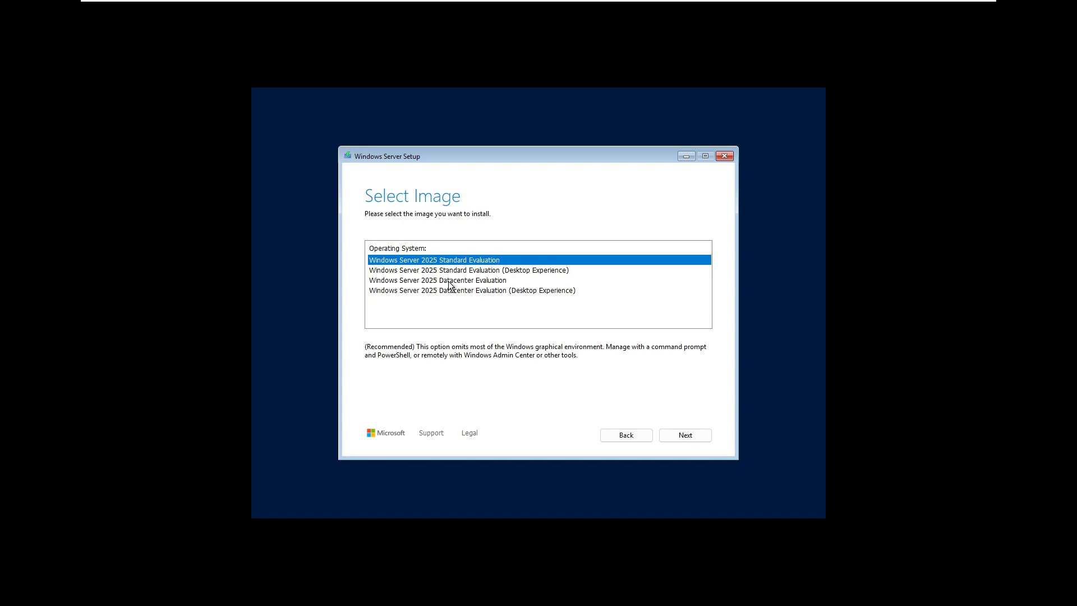
mouse_move(466, 296)
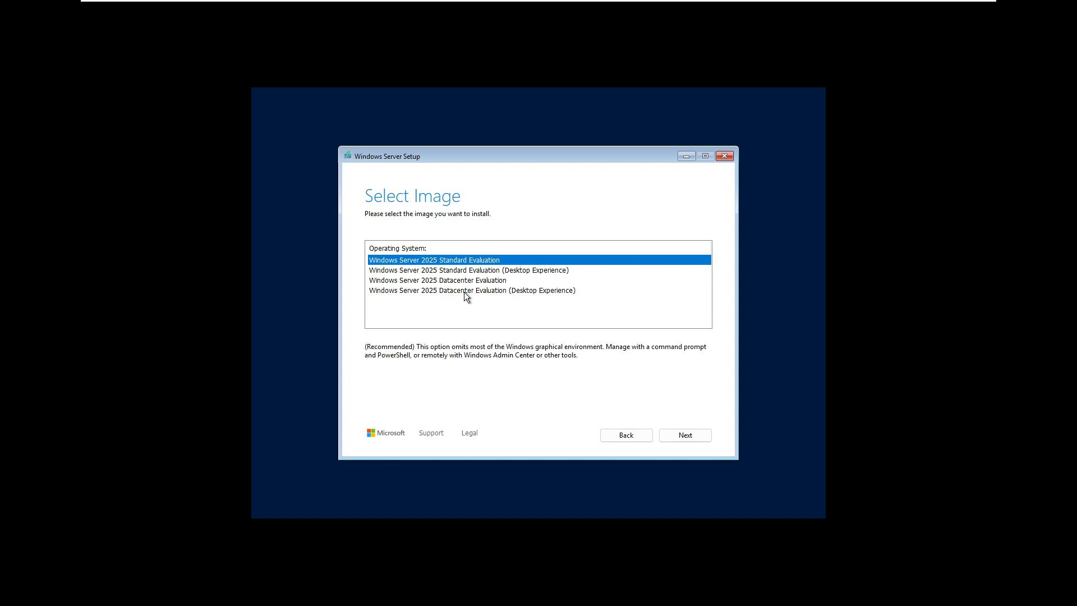
mouse_move(530, 285)
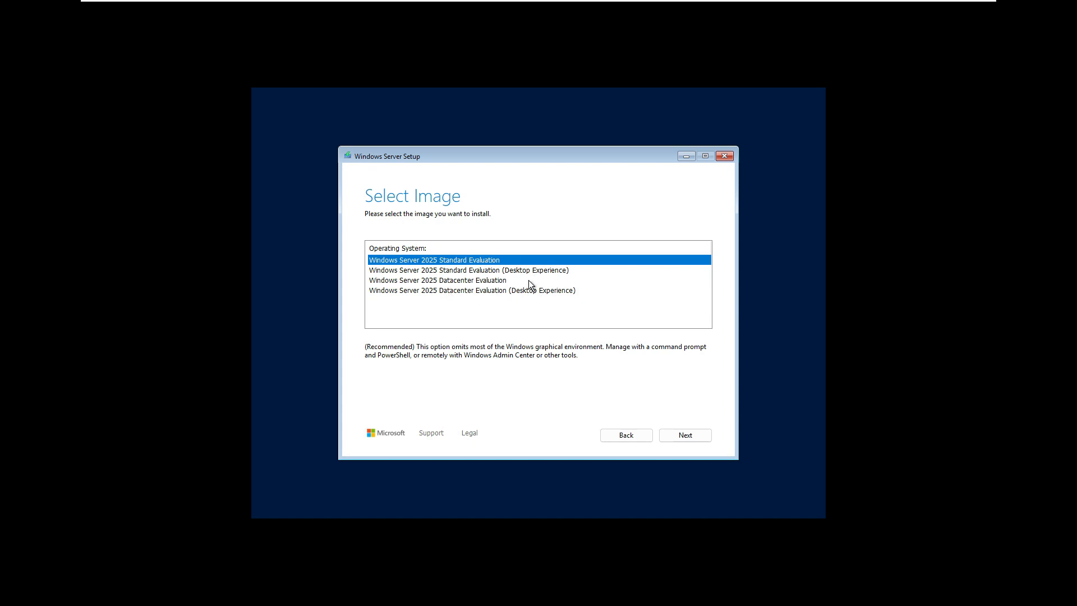
Step: Choose Standard Evaluation (Desktop Experience), accept the license, and install onto the 60 GB disk
click(469, 270)
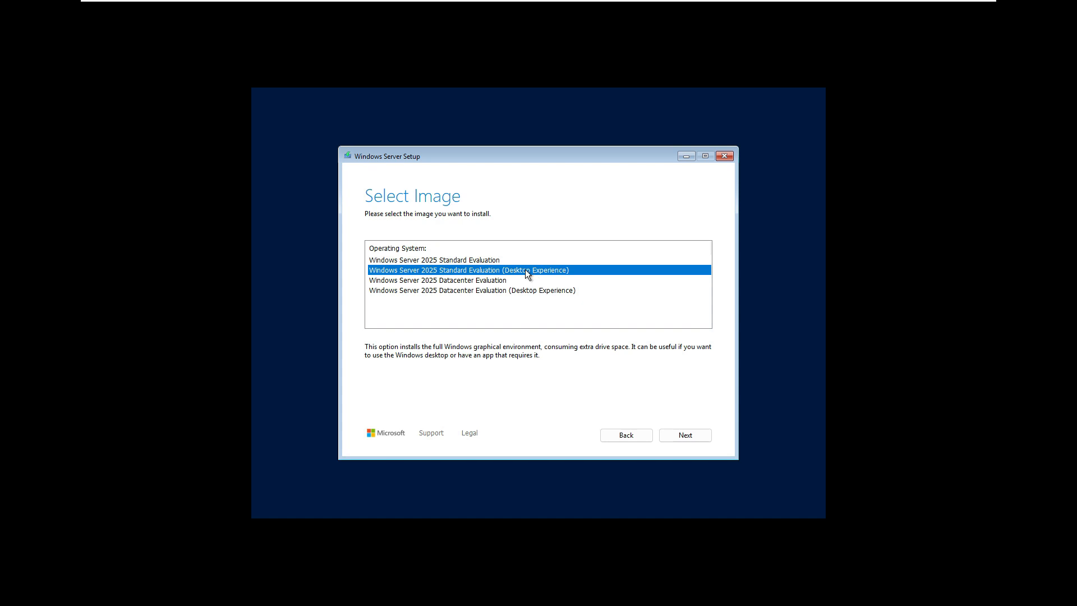
click(438, 281)
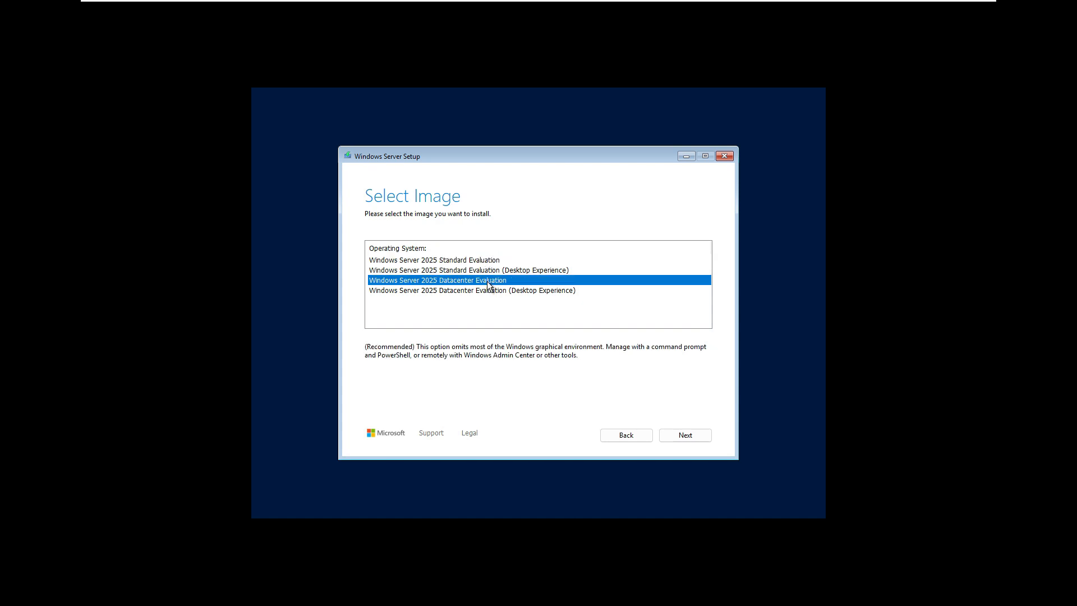
click(433, 259)
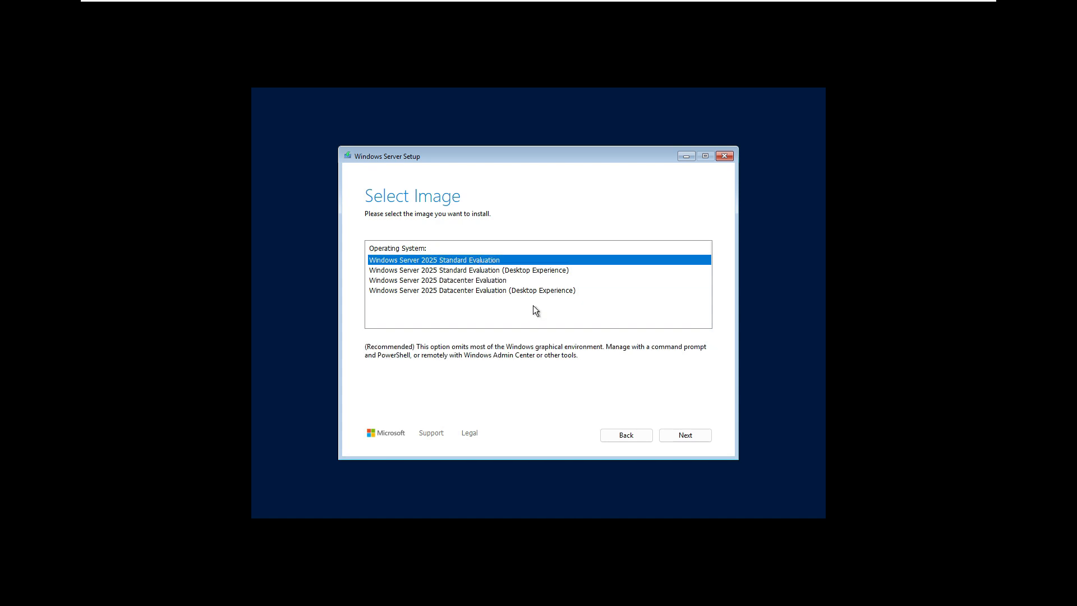
click(467, 269)
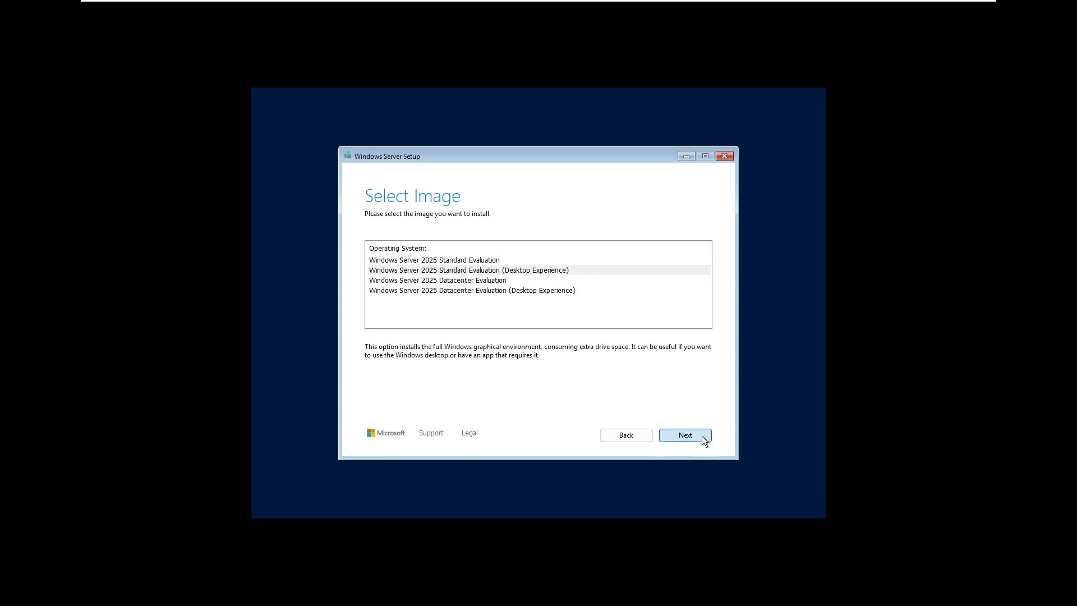
click(685, 435)
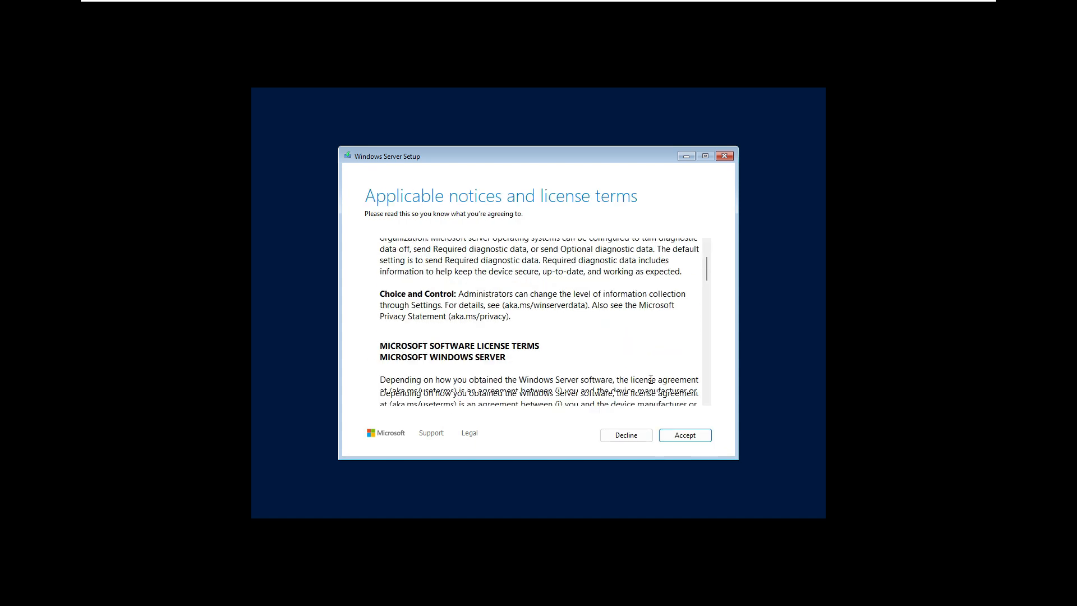
click(685, 436)
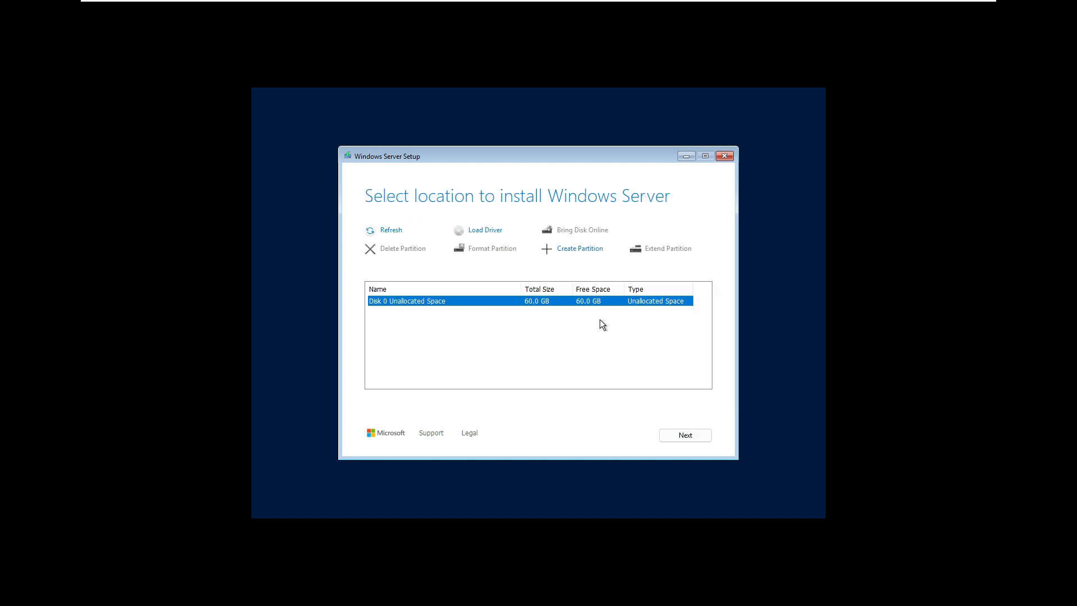
mouse_move(619, 279)
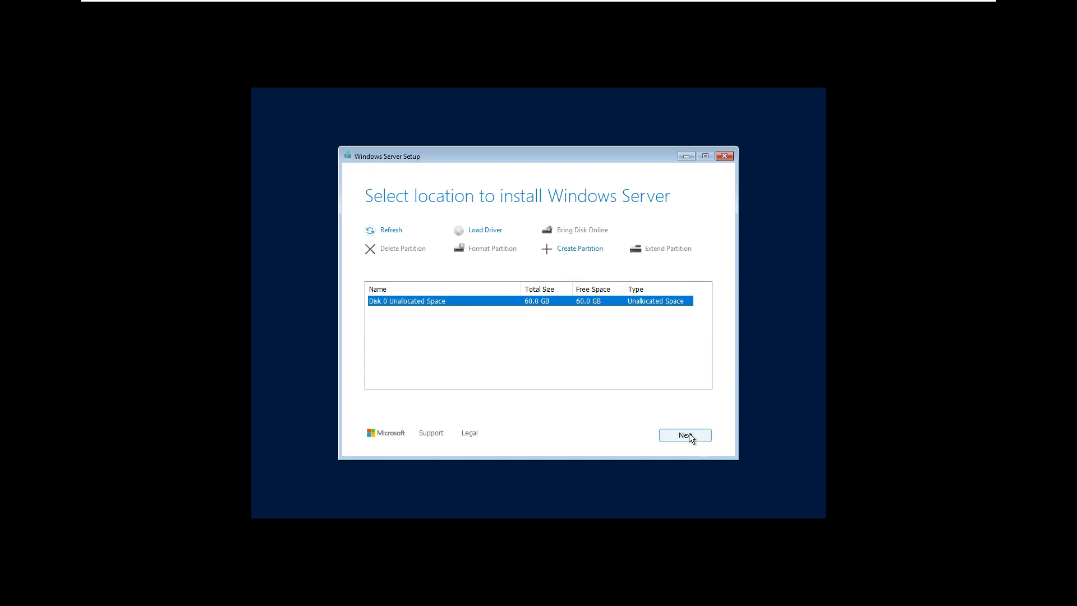
click(684, 435)
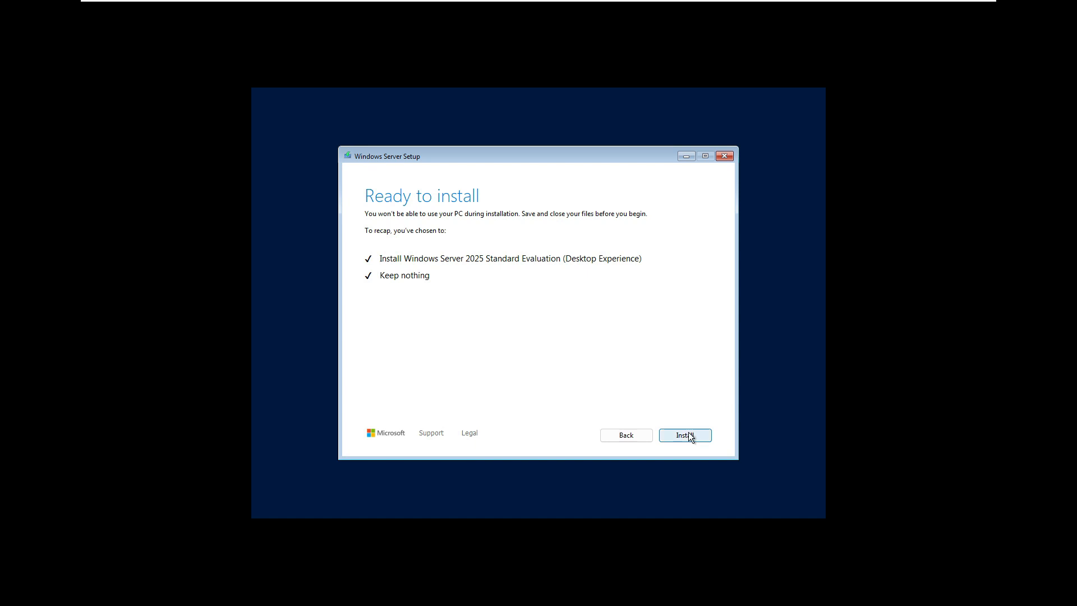
Step: Start the Windows Server installation and let setup run through to the password screen
click(685, 435)
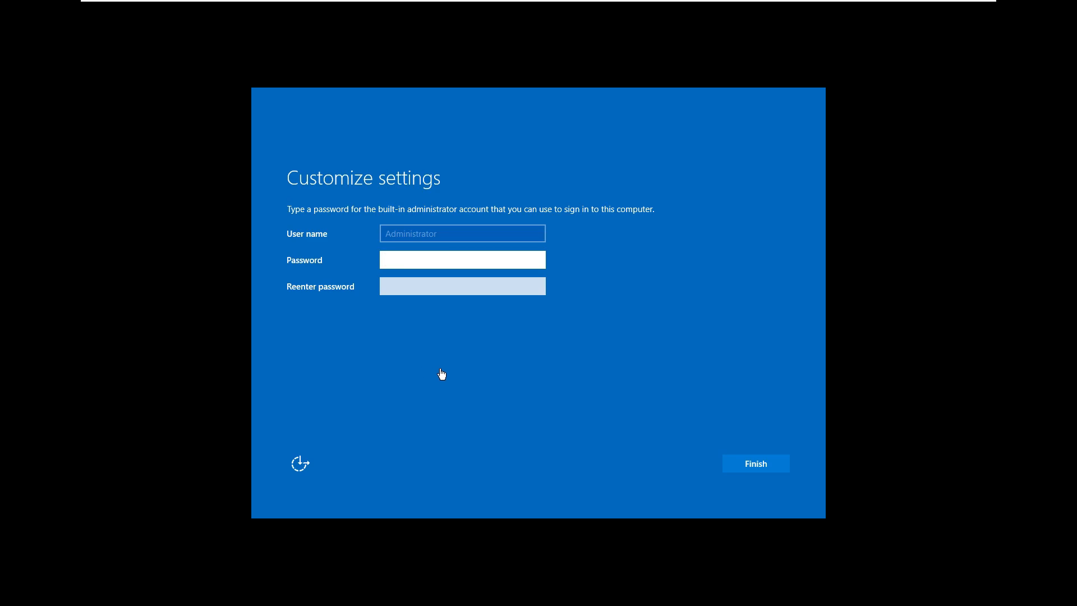
Step: Finish setup with the Administrator password and accept Required only diagnostic data to reach the desktop
click(461, 260)
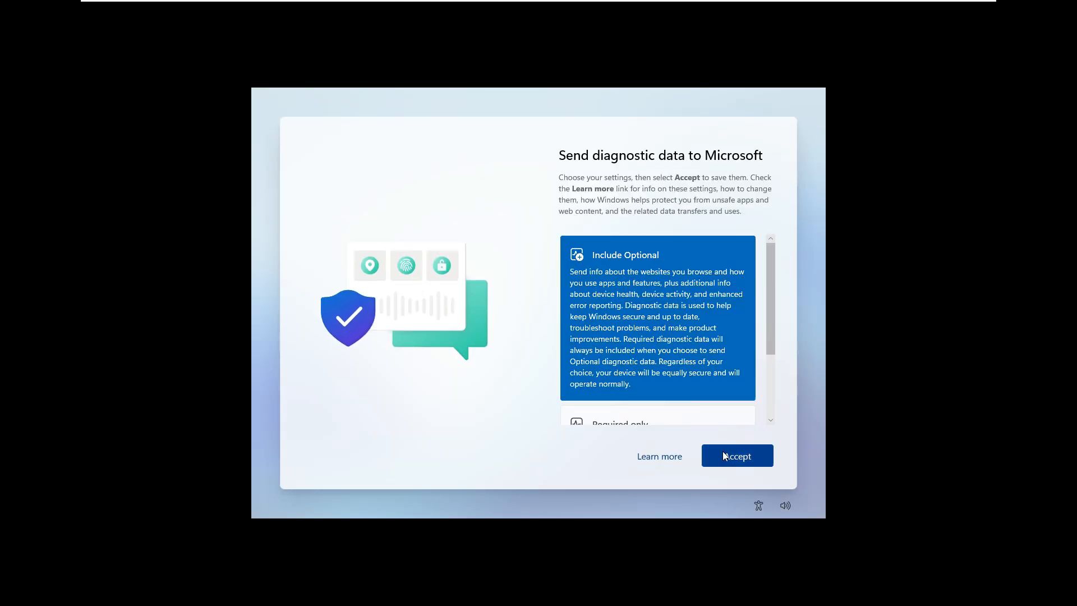
scroll(down, 3)
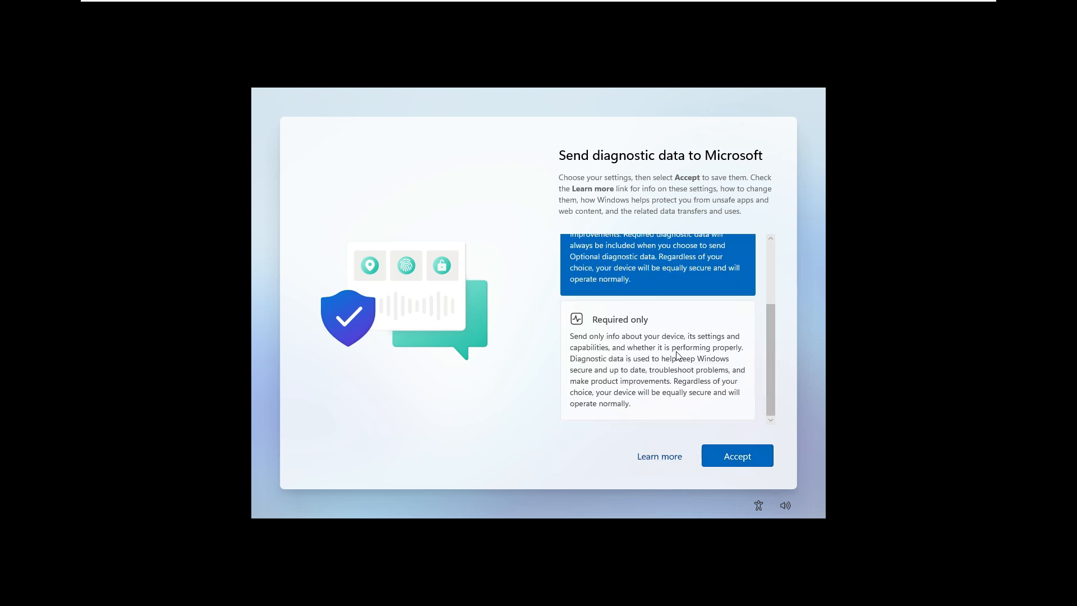
click(736, 456)
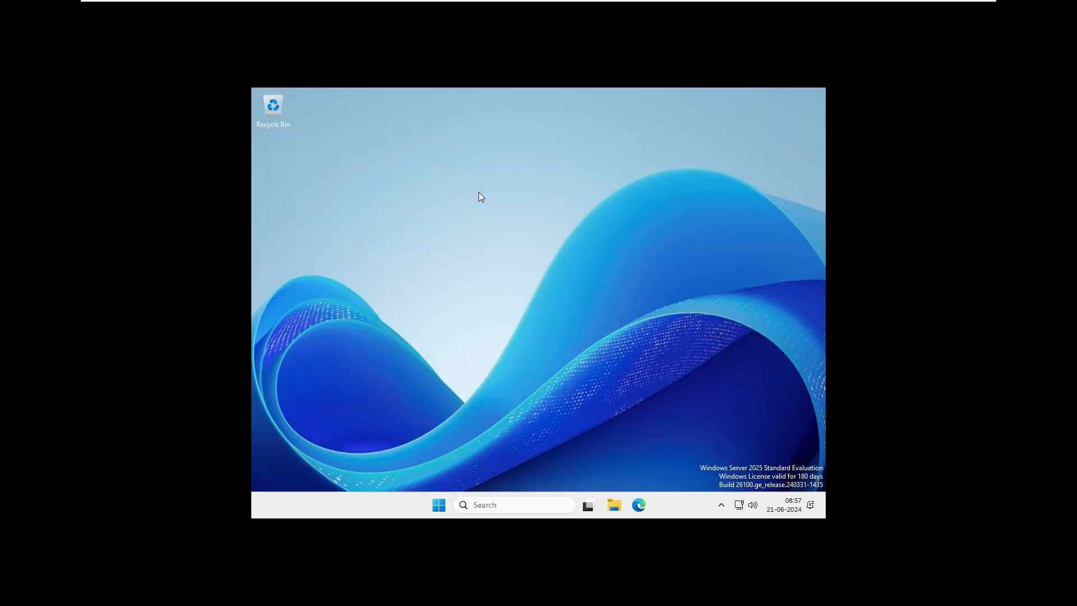
Step: Refresh the desktop, then attach the VMware Tools installer disc via Install VMware Tools
right_click(481, 198)
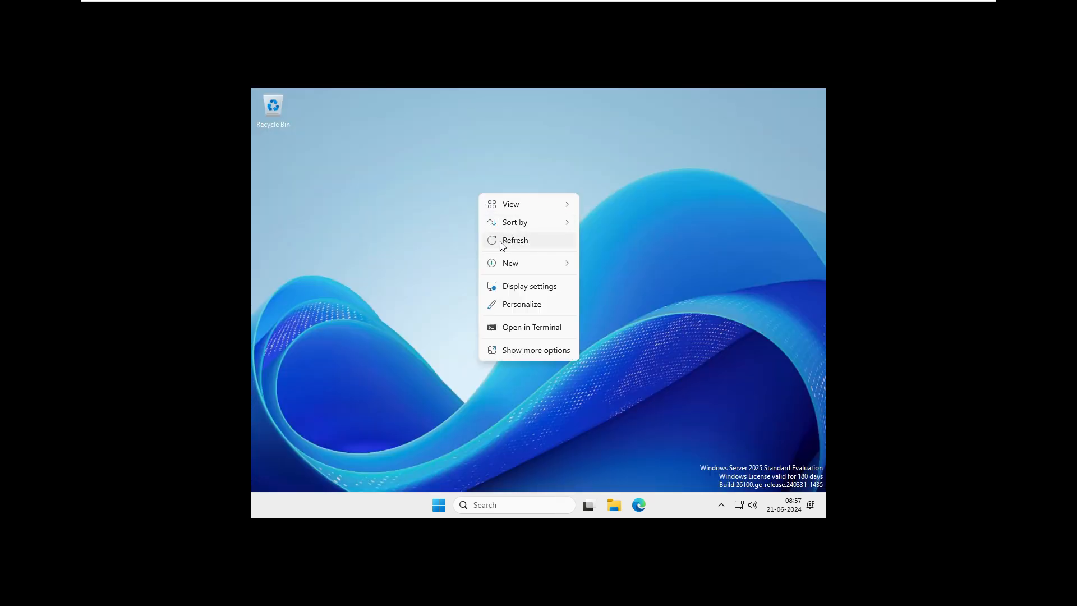
click(515, 240)
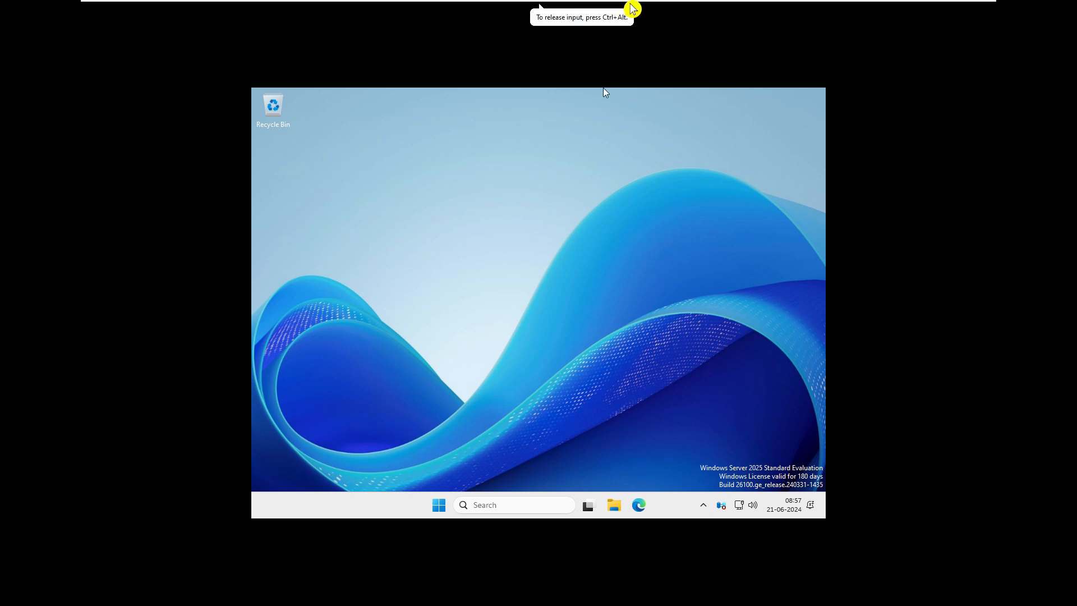
mouse_move(596, 246)
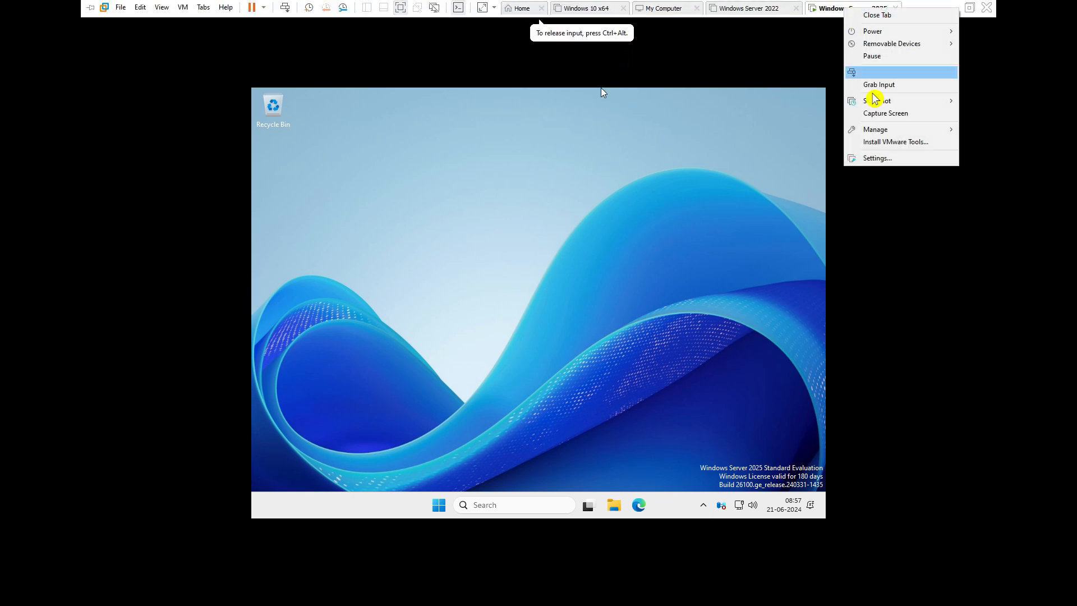
click(896, 141)
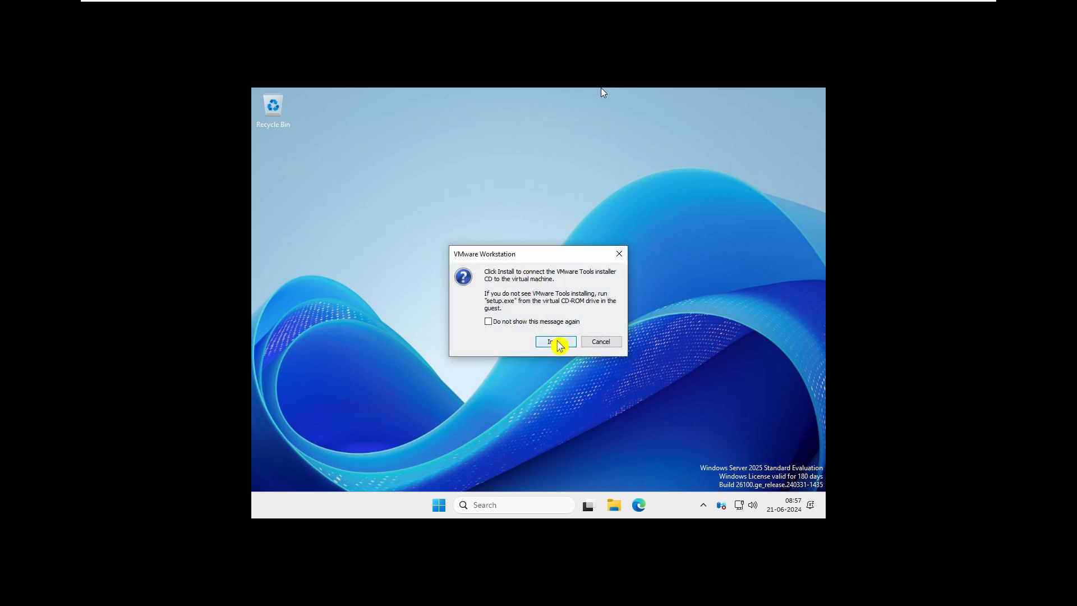
click(553, 341)
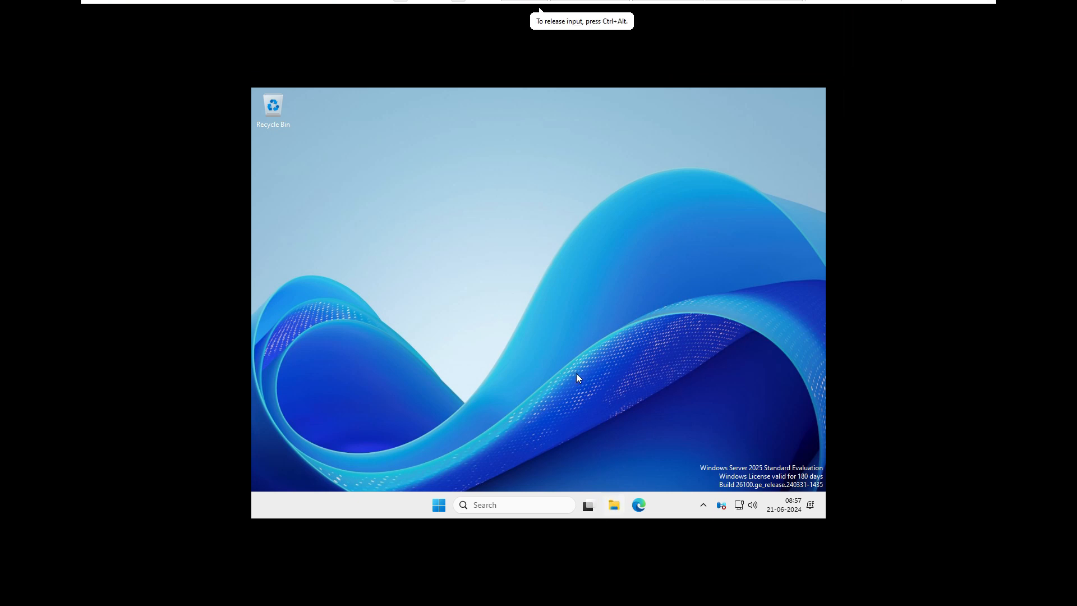
mouse_move(614, 506)
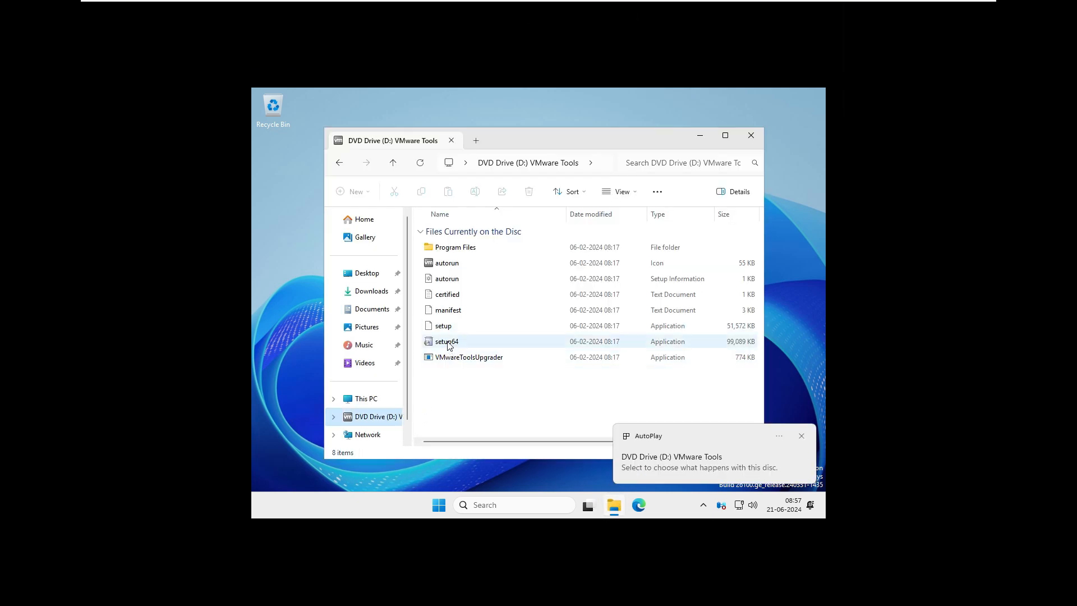
Step: Install VMware Tools with setup64 and postpone the restart
double_click(447, 341)
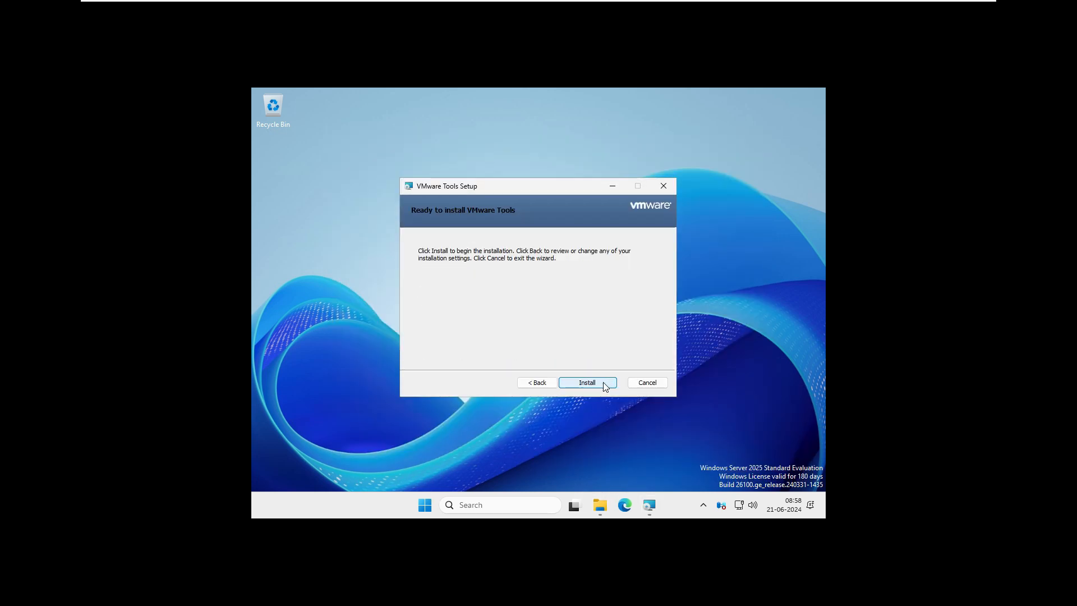
click(587, 383)
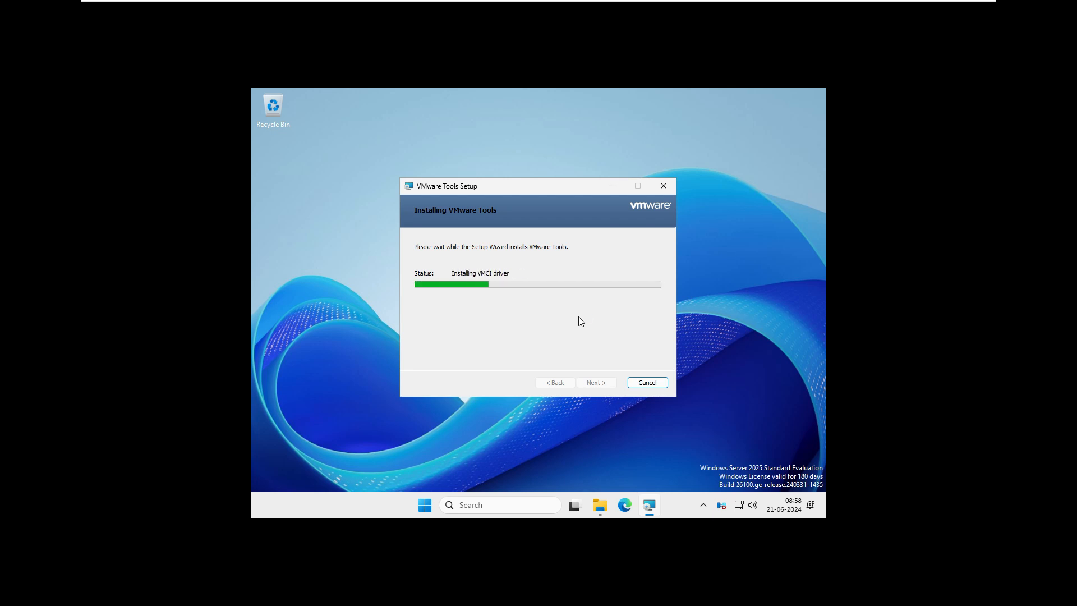
mouse_move(844, 273)
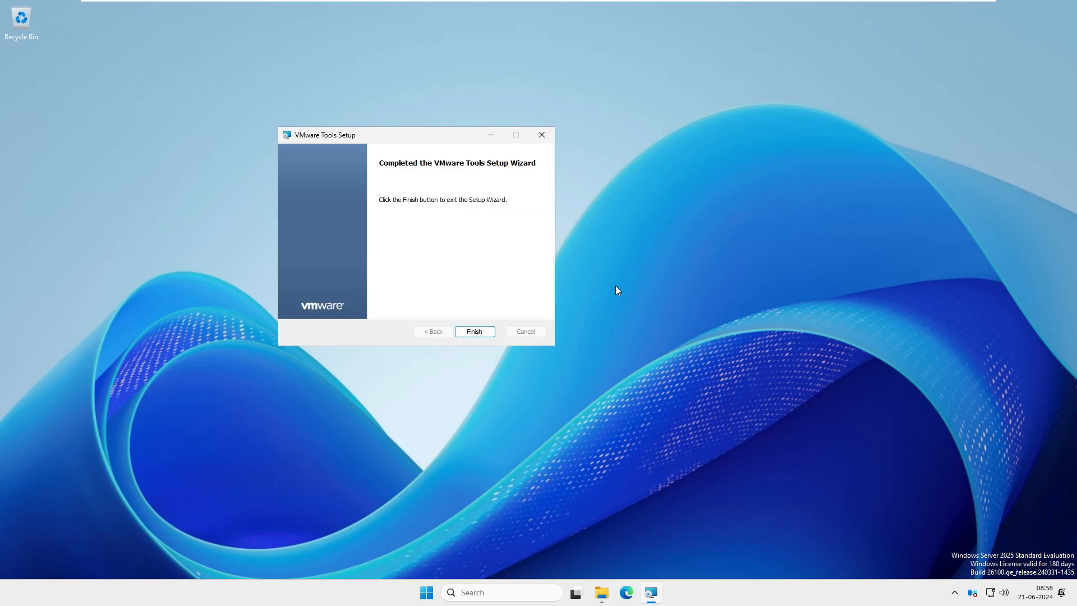
click(474, 331)
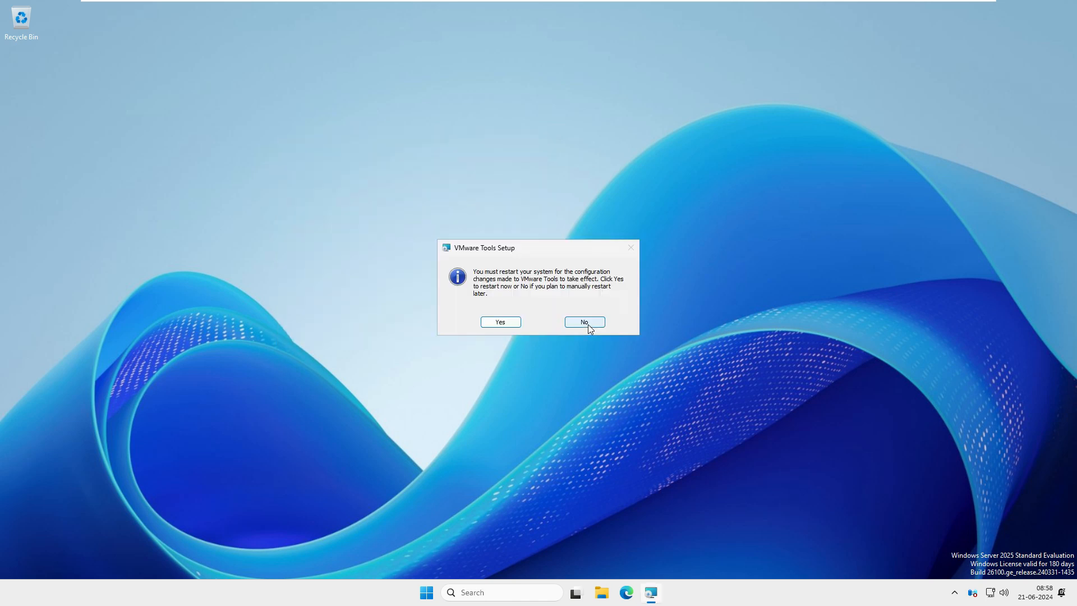
click(583, 323)
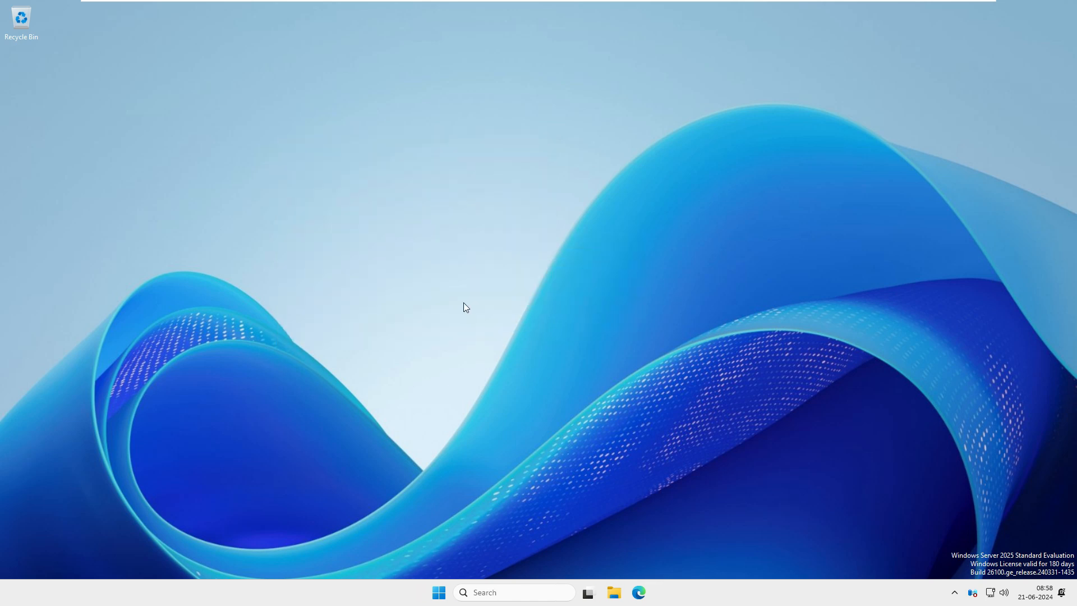
mouse_move(385, 248)
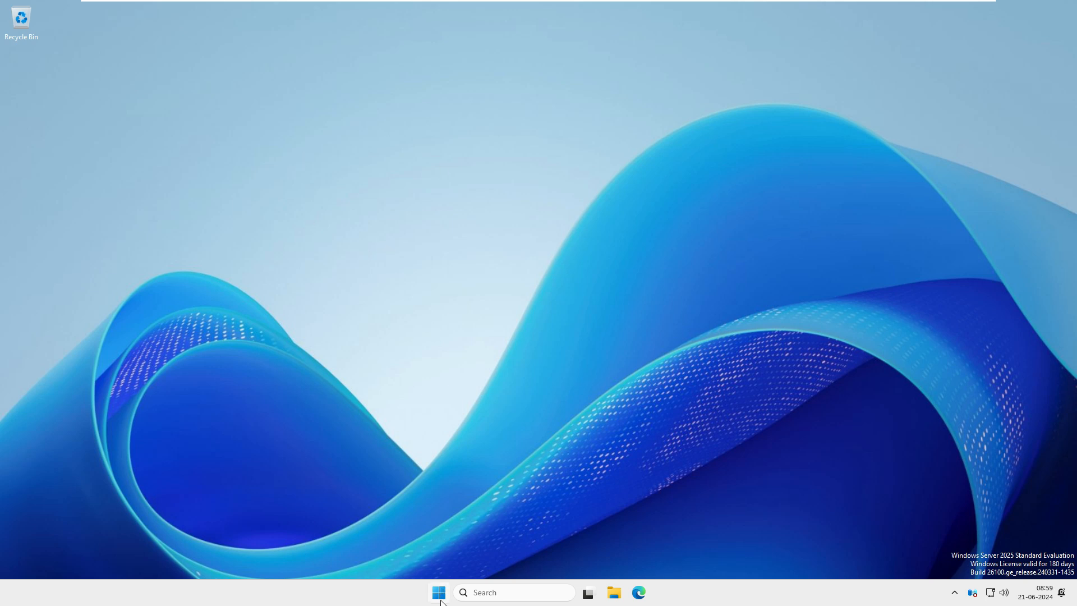
mouse_move(438, 593)
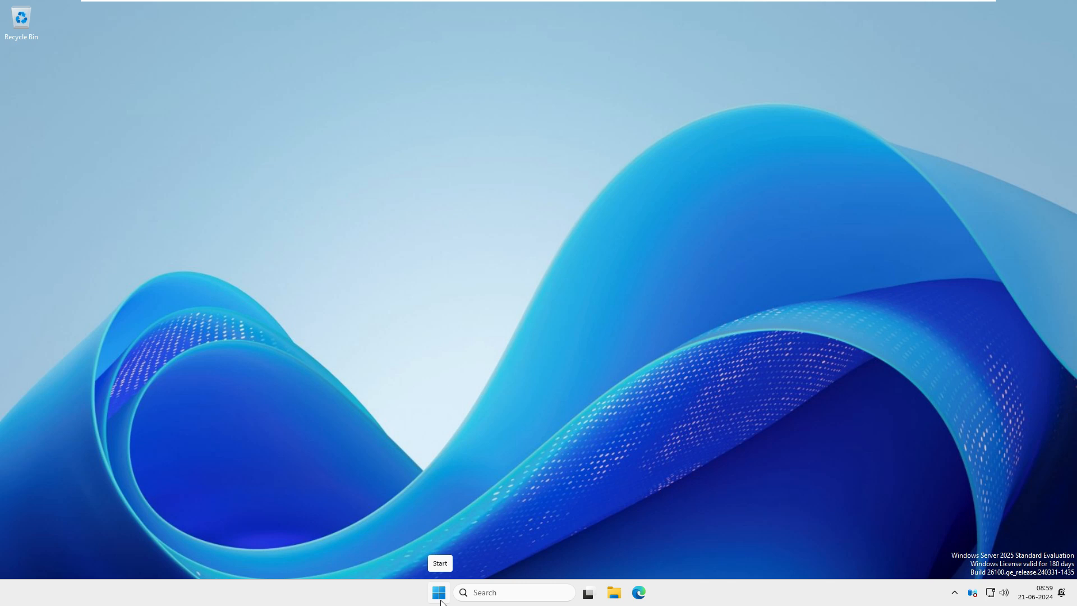
Step: Launch Server Manager from Start and close it again
click(439, 592)
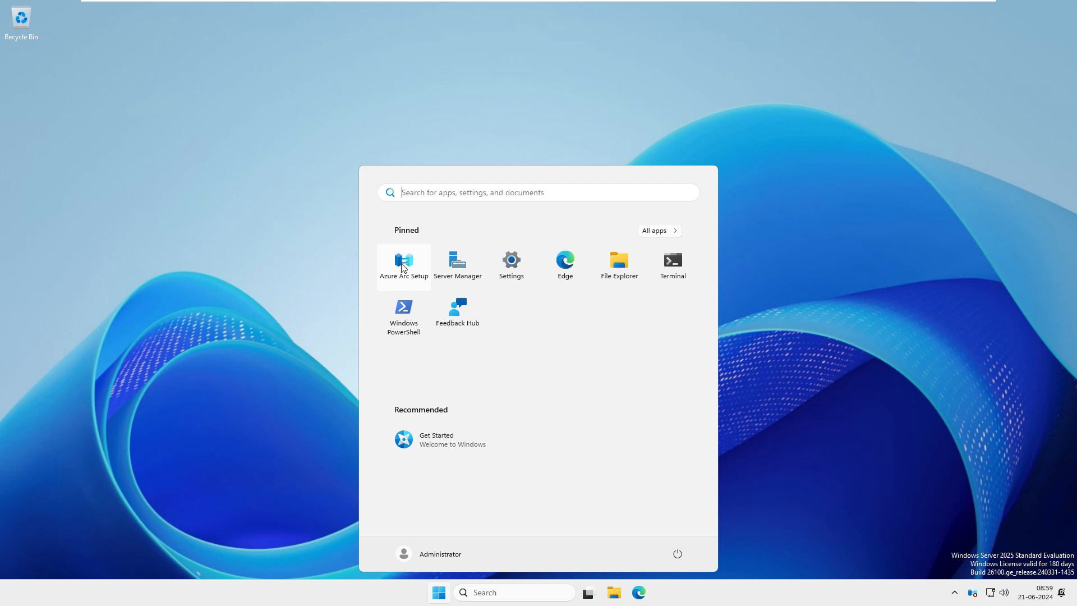
mouse_move(456, 266)
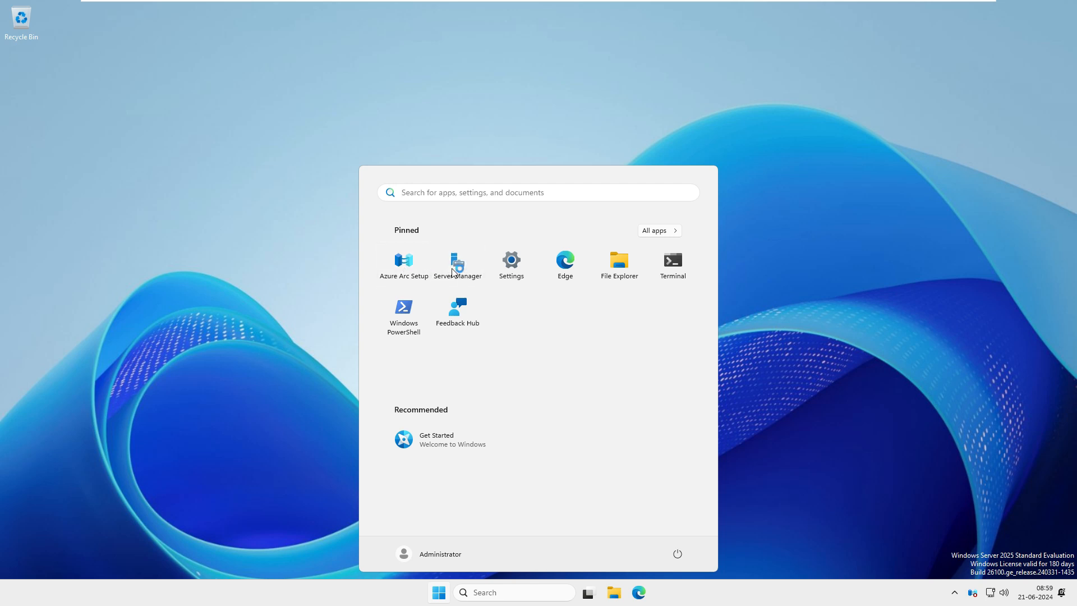
click(457, 262)
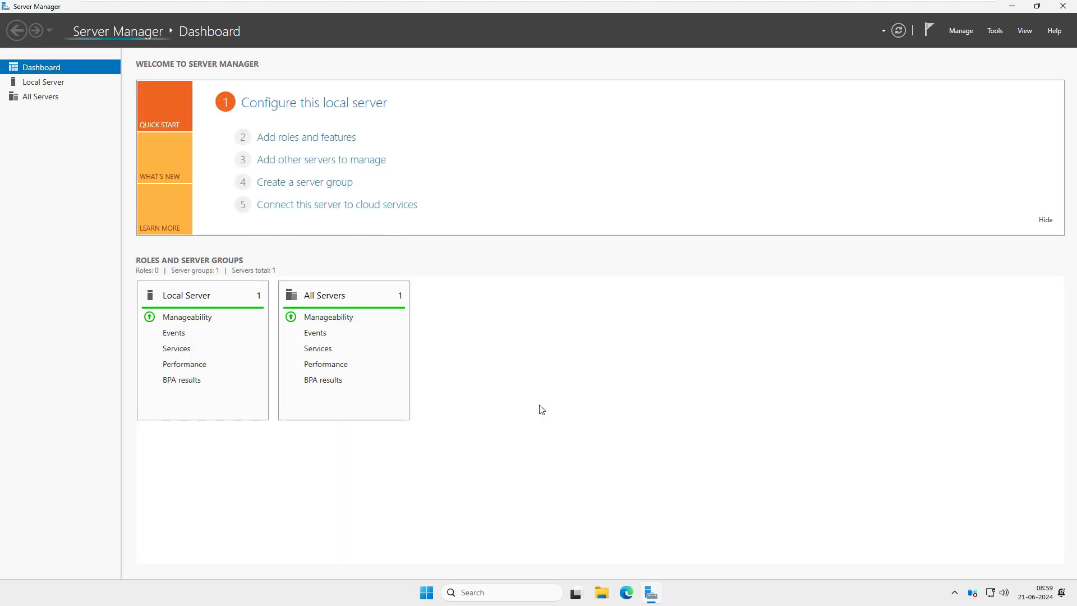
click(995, 30)
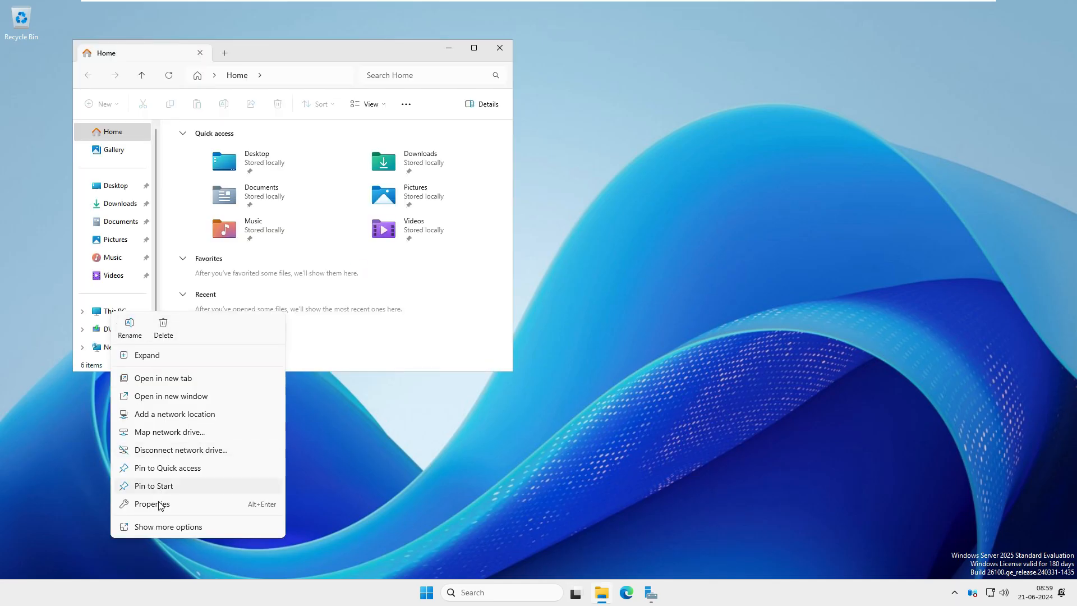
Step: Review the About page showing Windows Server 2025 Standard Evaluation 24H2, then refresh the desktop
click(153, 504)
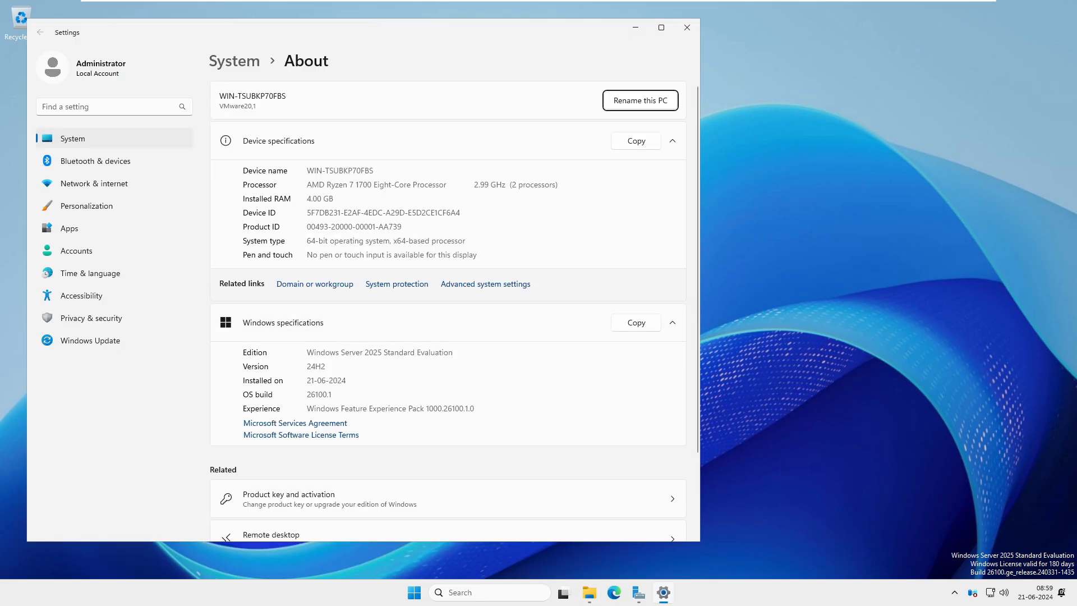
drag(368, 352, 452, 352)
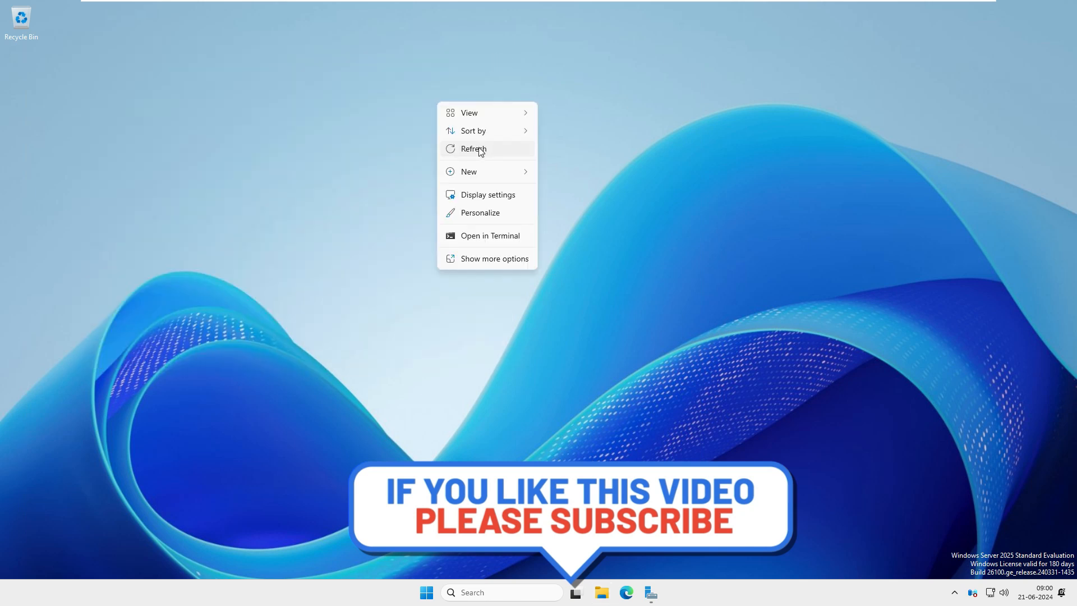
click(474, 149)
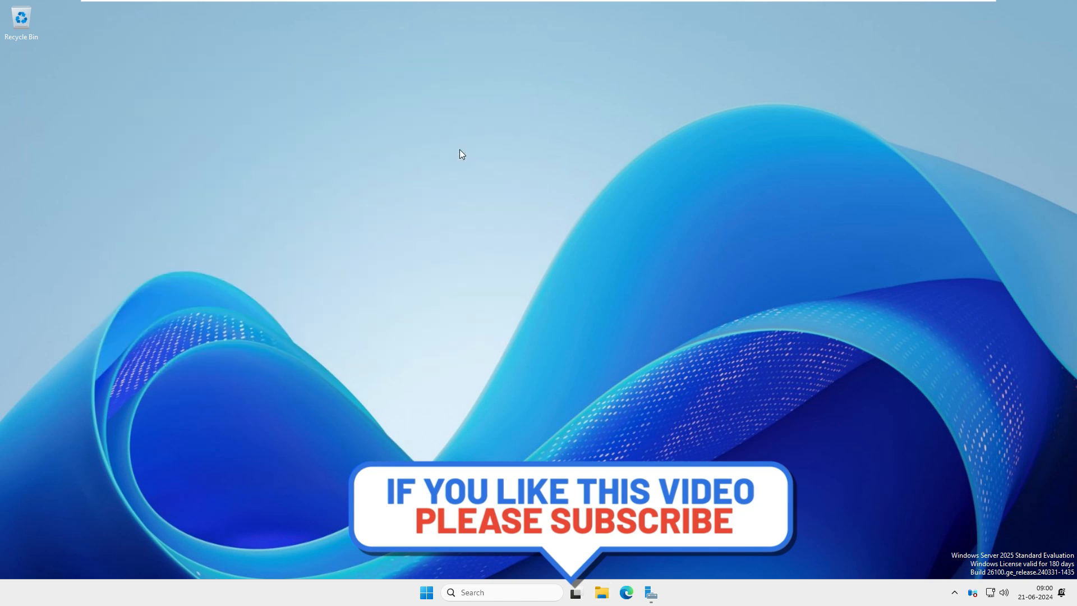